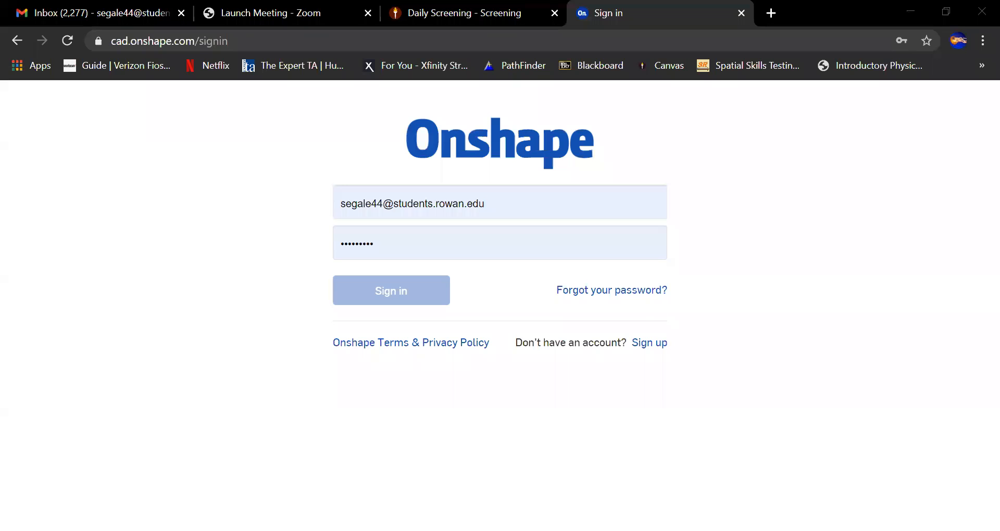
mouse_move(588, 282)
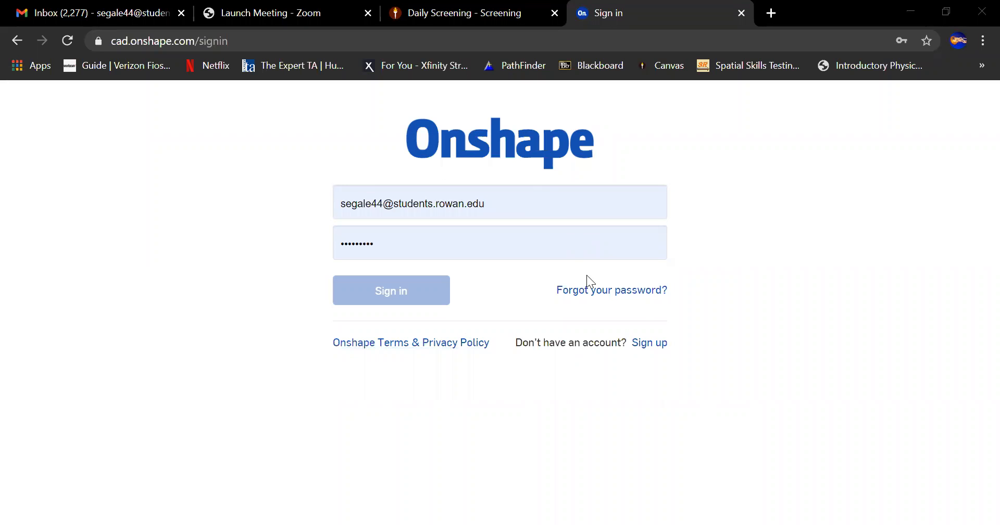
mouse_move(440, 324)
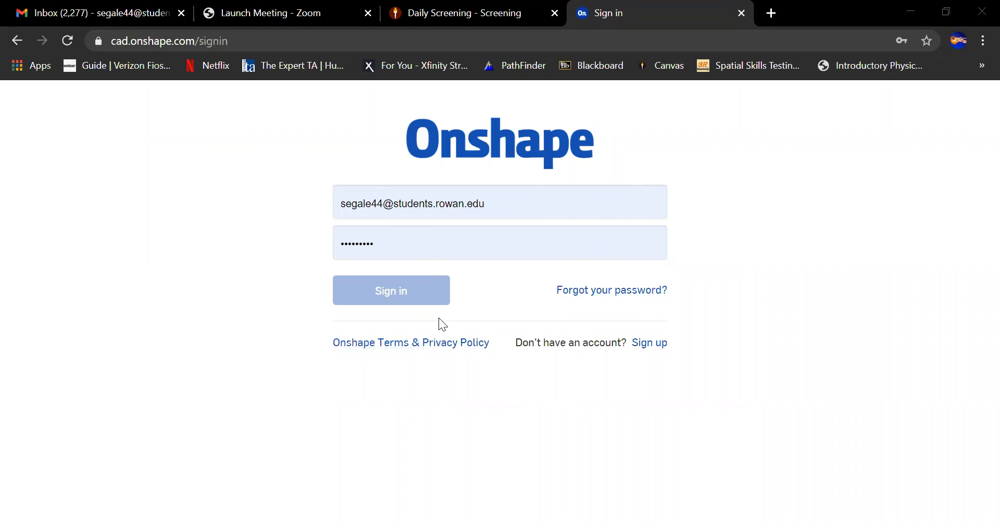
mouse_move(480, 303)
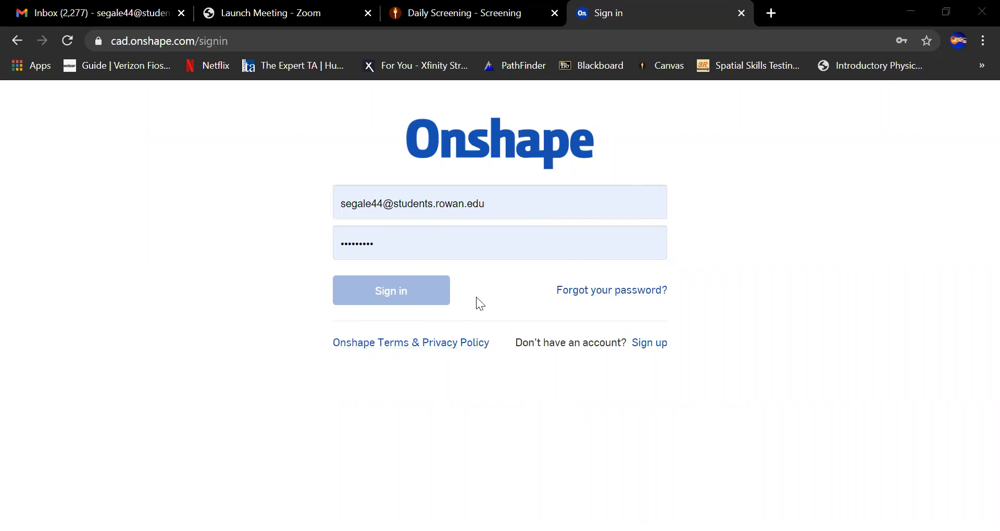
- Submit the sign-in credentials to reach the Onshape documents home page
click(391, 290)
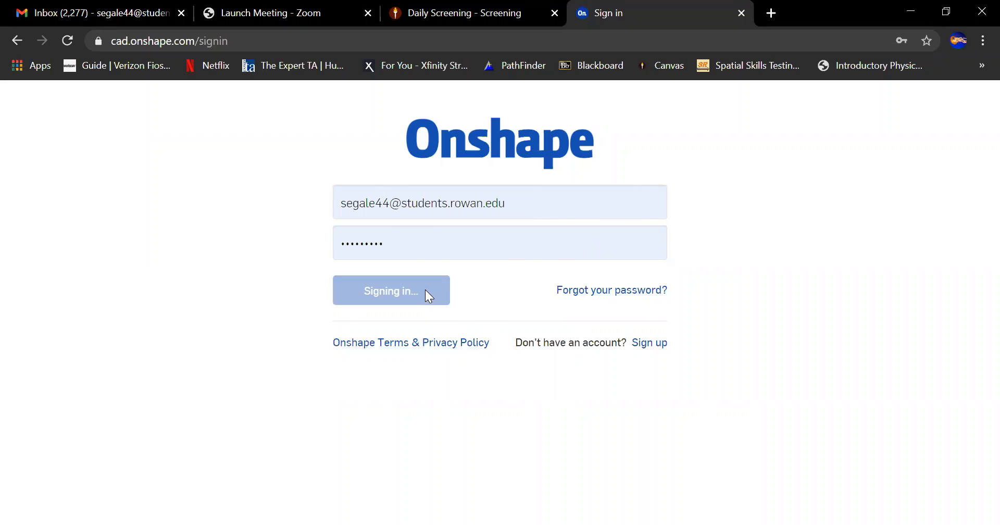
click(391, 291)
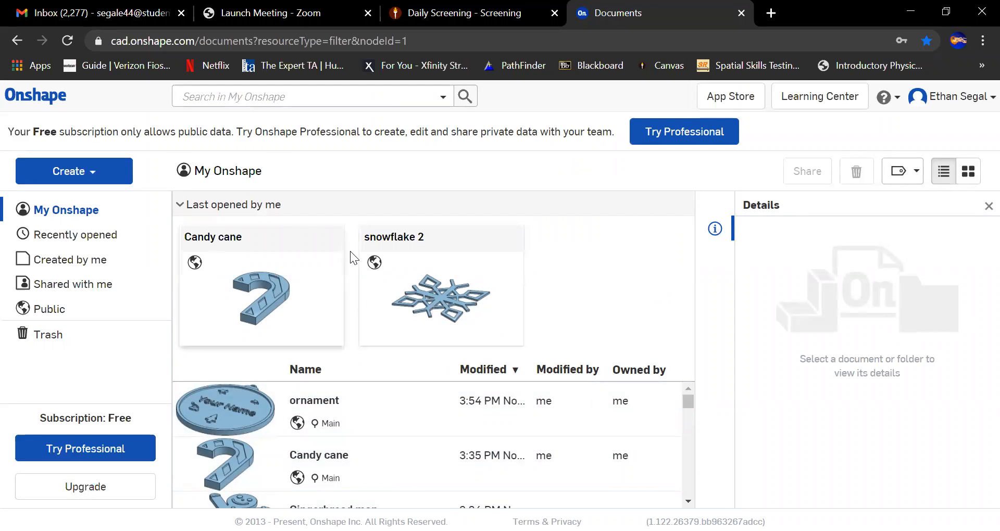
- Create a new public document named 'Snowflake again'
click(73, 170)
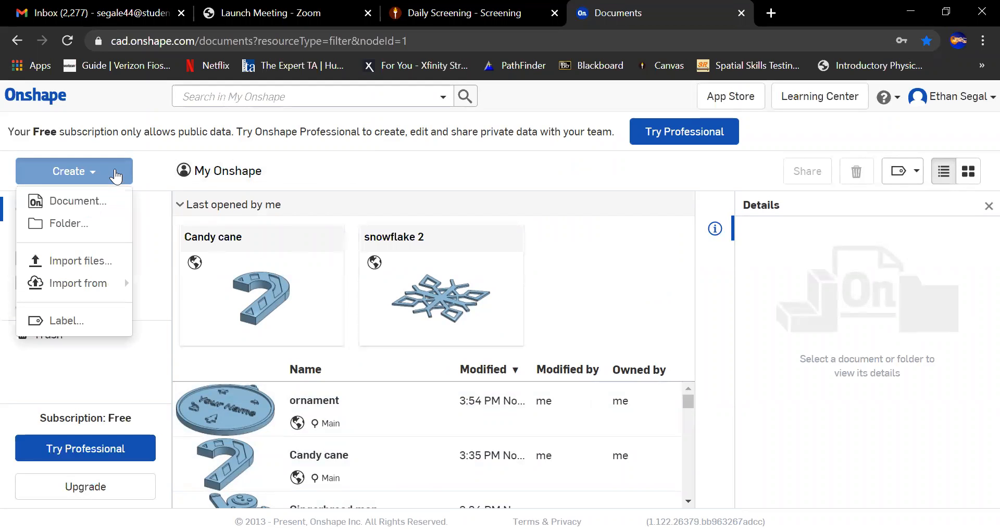
click(78, 202)
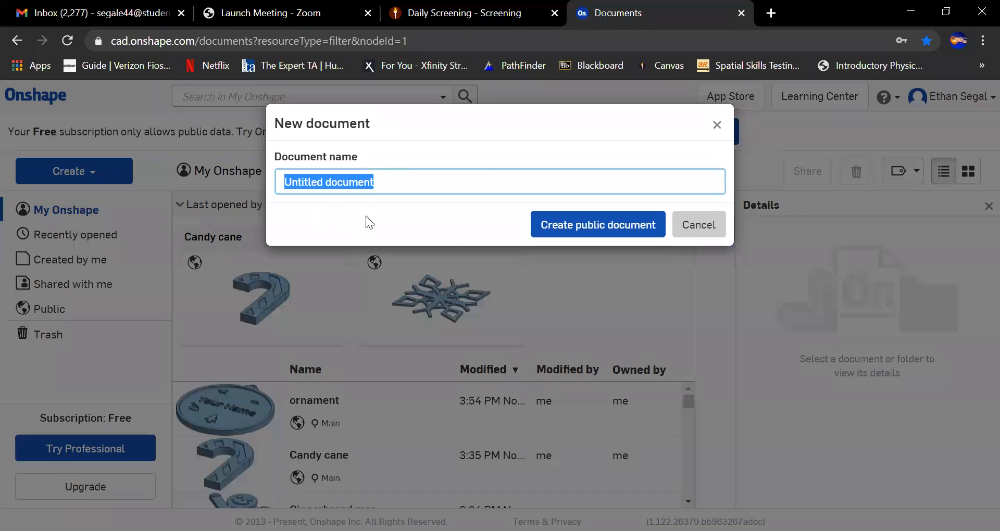
mouse_move(685, 323)
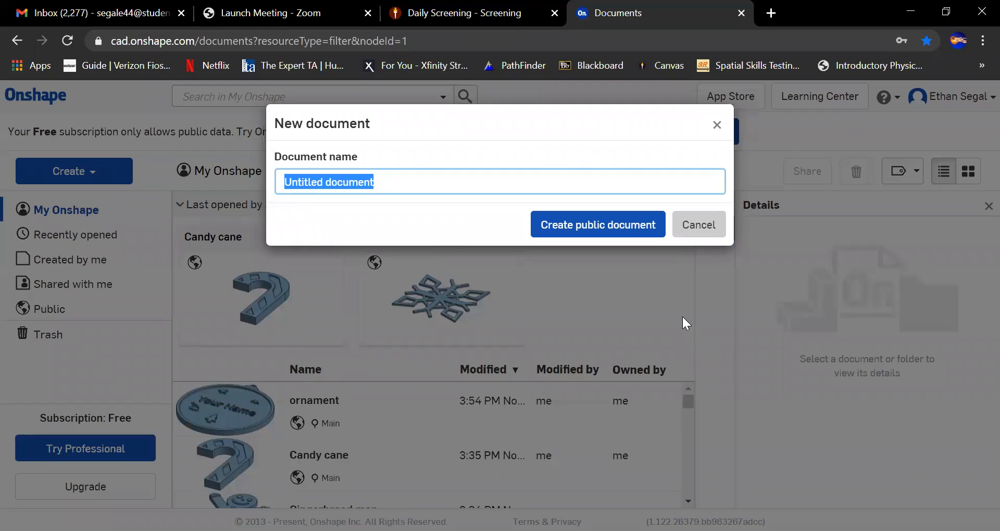
text(Sn)
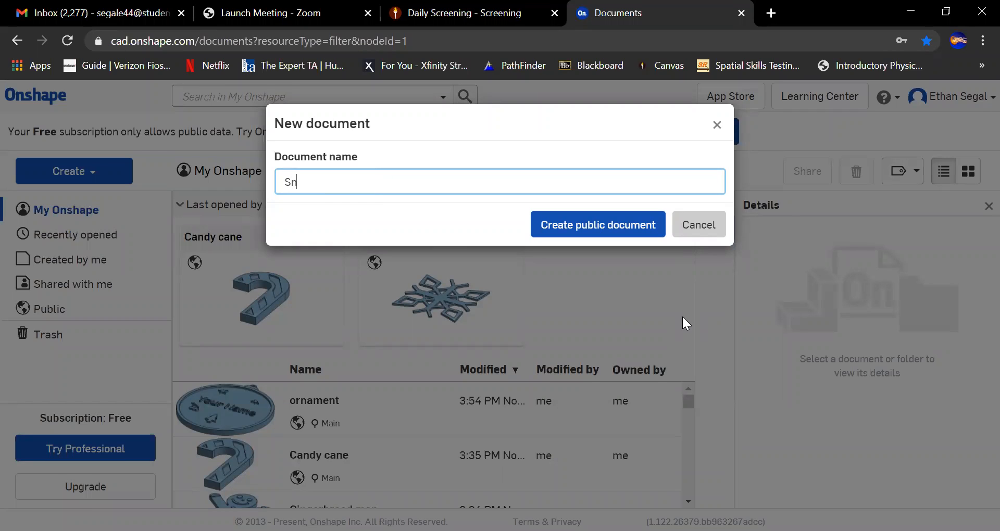
text(owf)
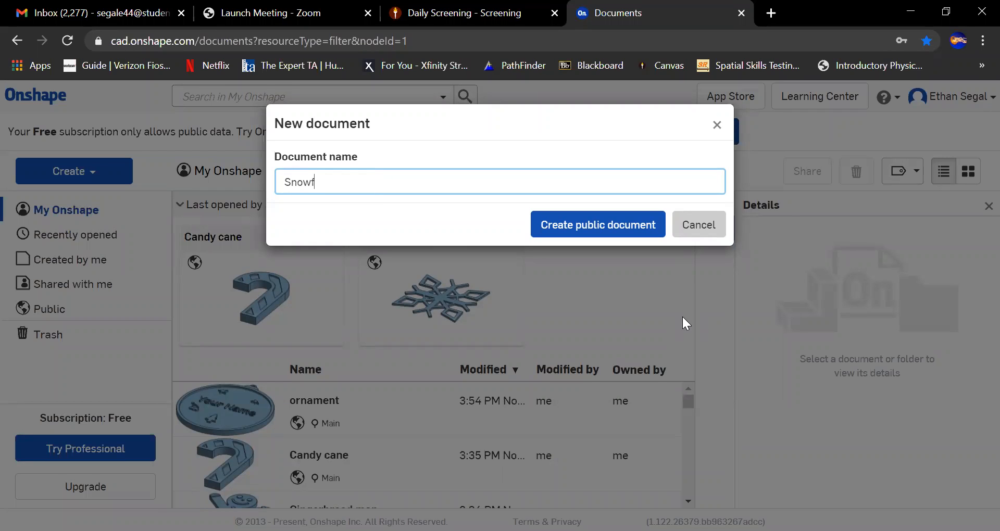
text(lake again)
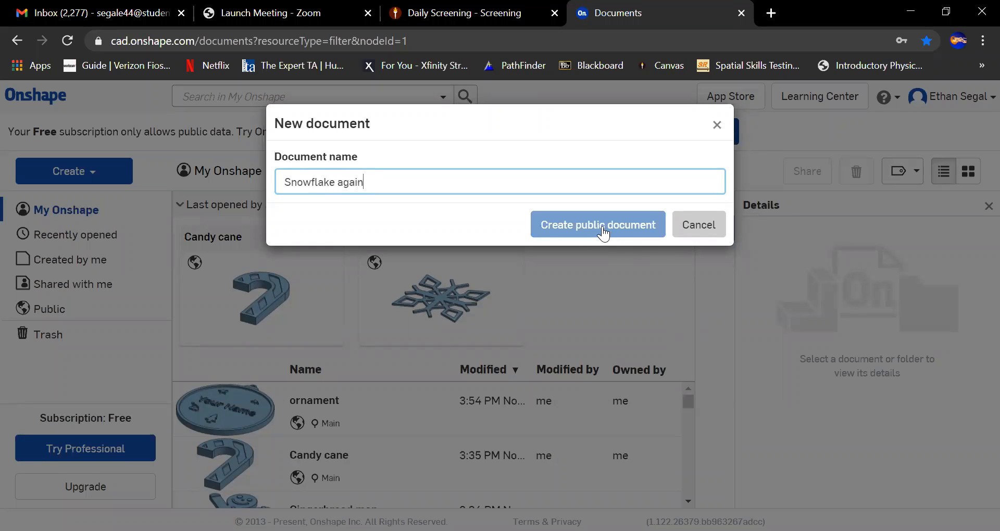
click(597, 225)
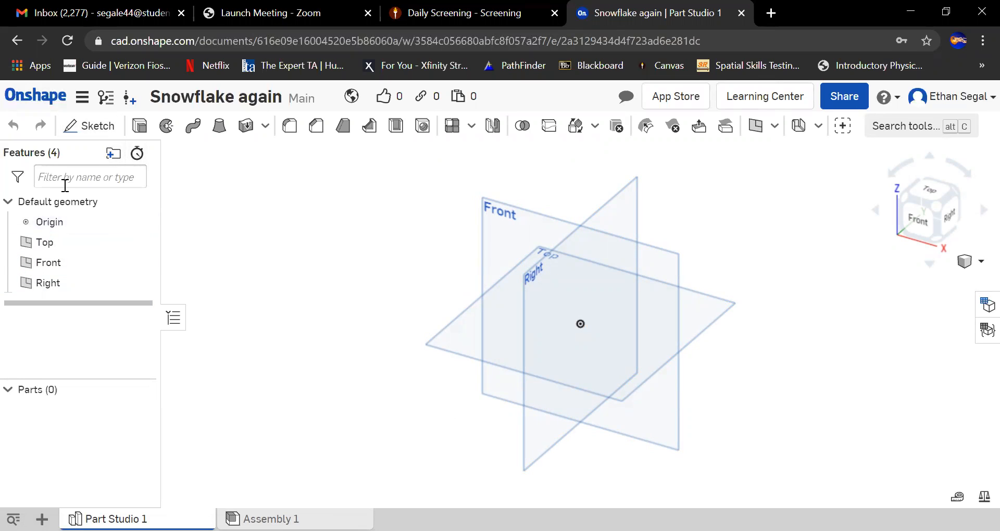
mouse_move(82, 97)
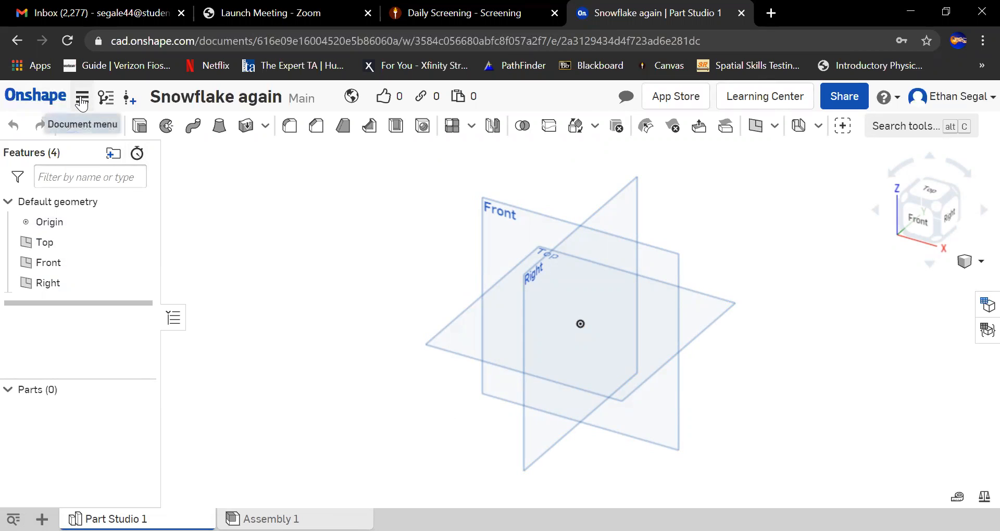
- Review the workspace units (millimetre length, degree angles) and accept them
click(81, 96)
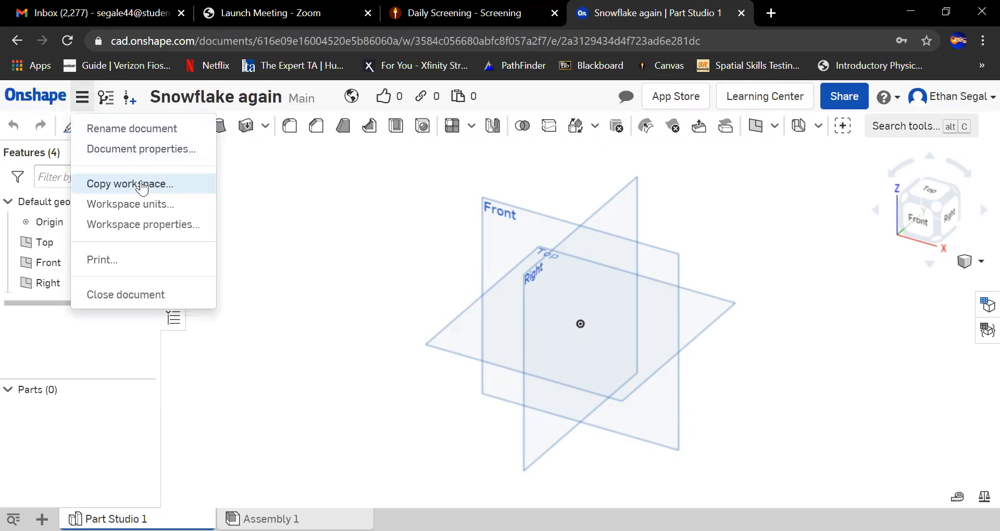
mouse_move(130, 204)
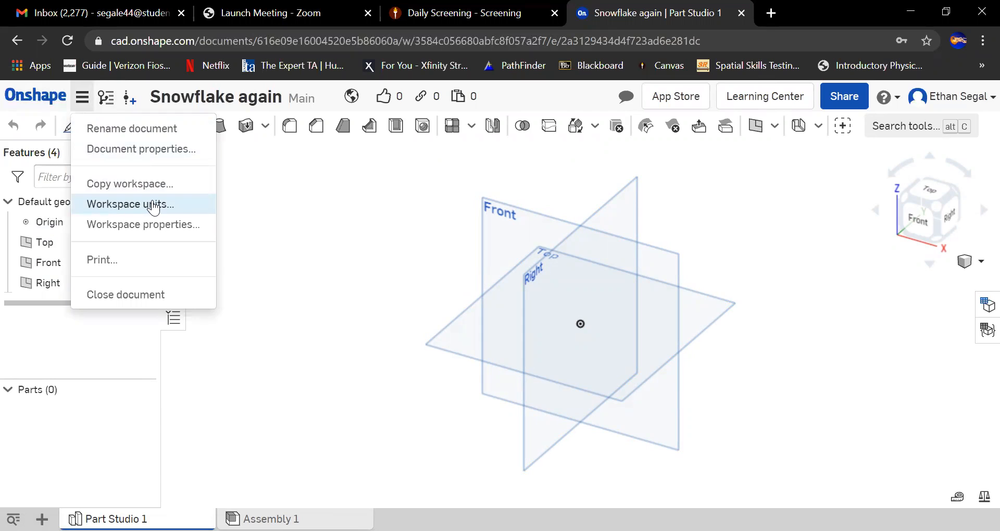
click(130, 204)
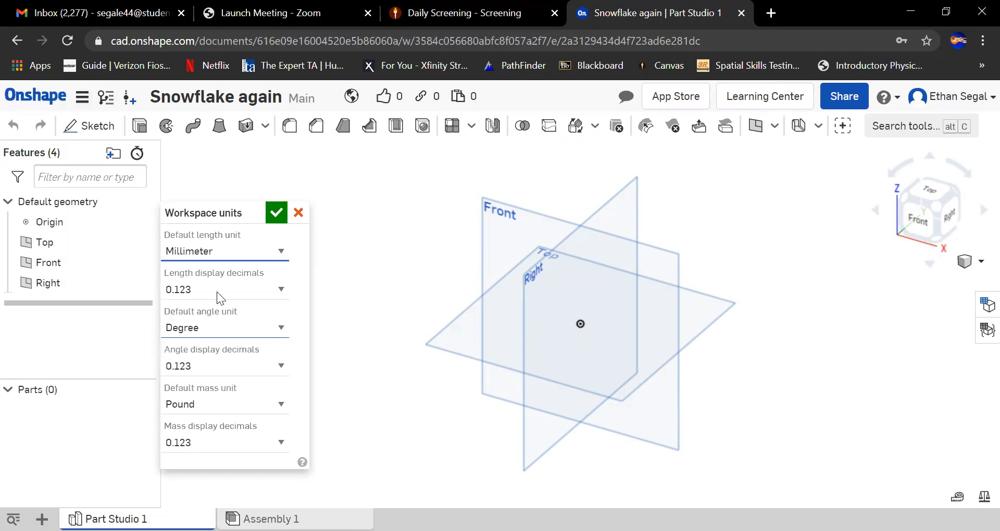
click(298, 212)
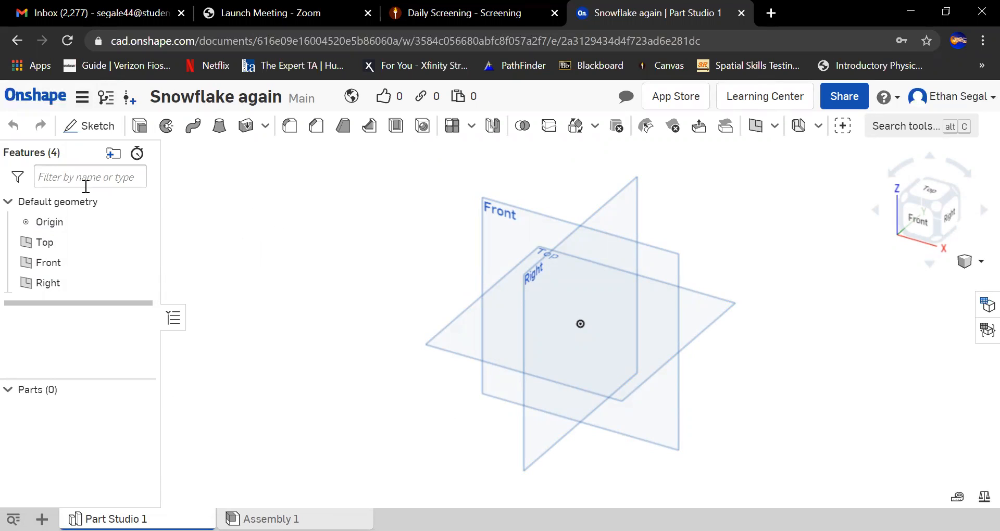
mouse_move(327, 198)
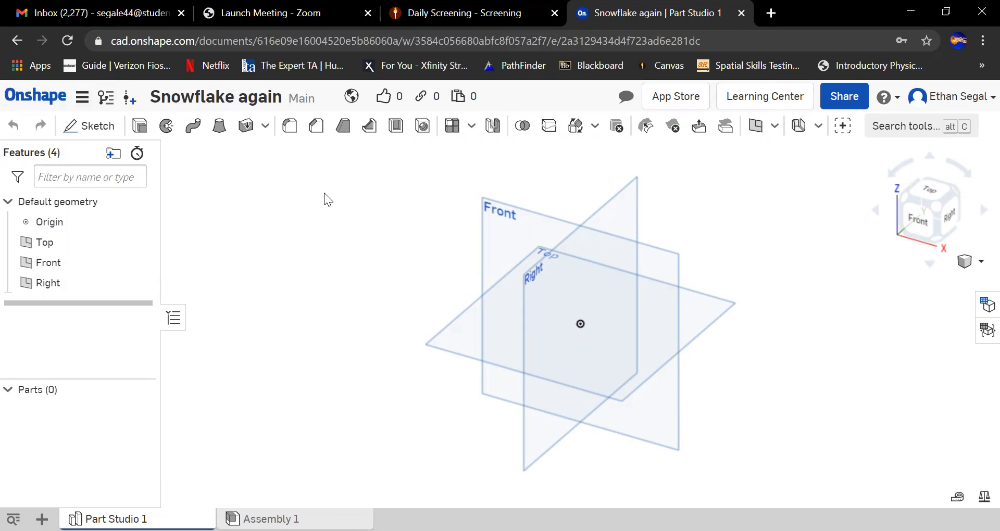
- Start Sketch 1, cancelling a first attempt and starting it again
click(89, 126)
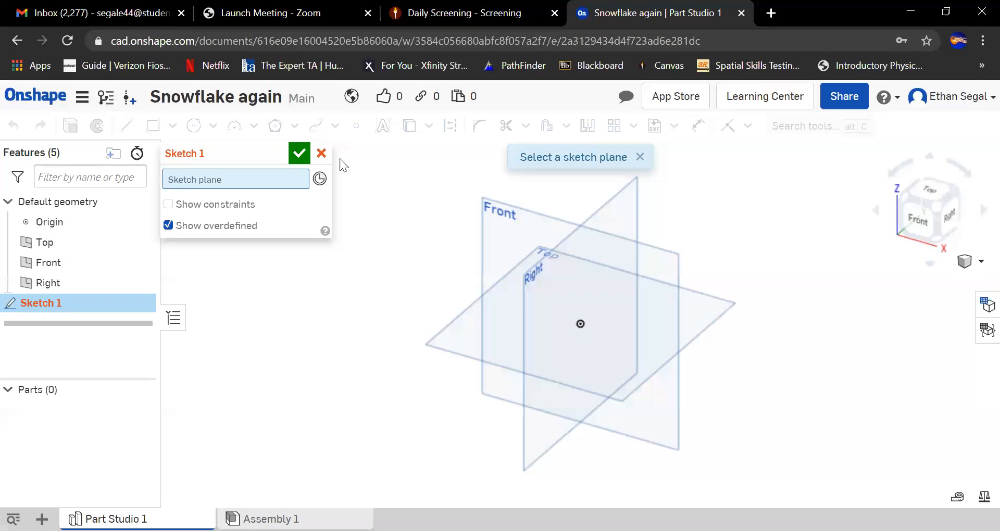
click(321, 153)
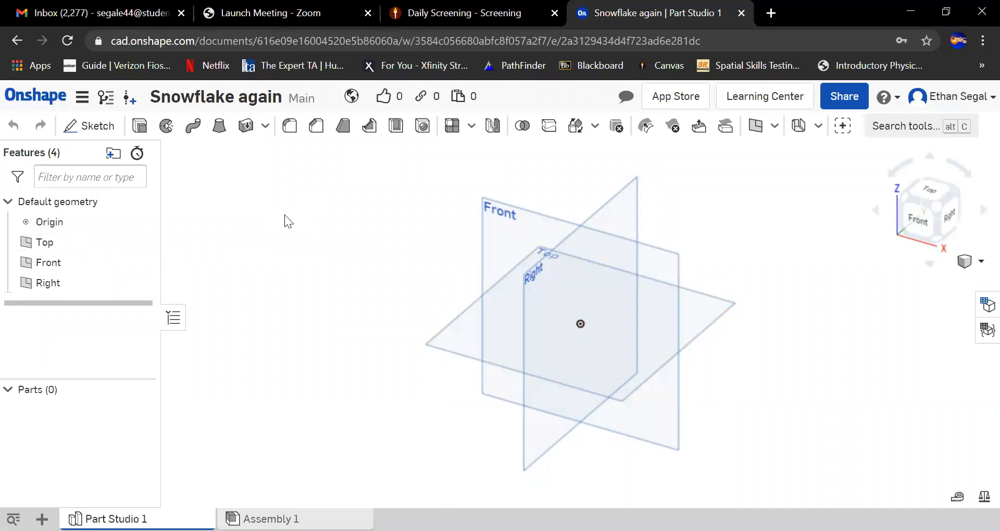
click(464, 327)
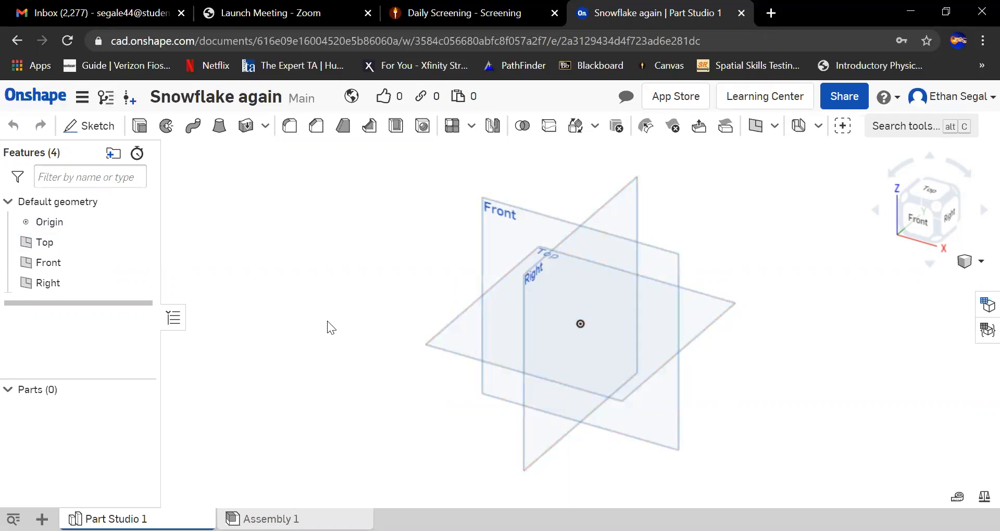
mouse_move(97, 125)
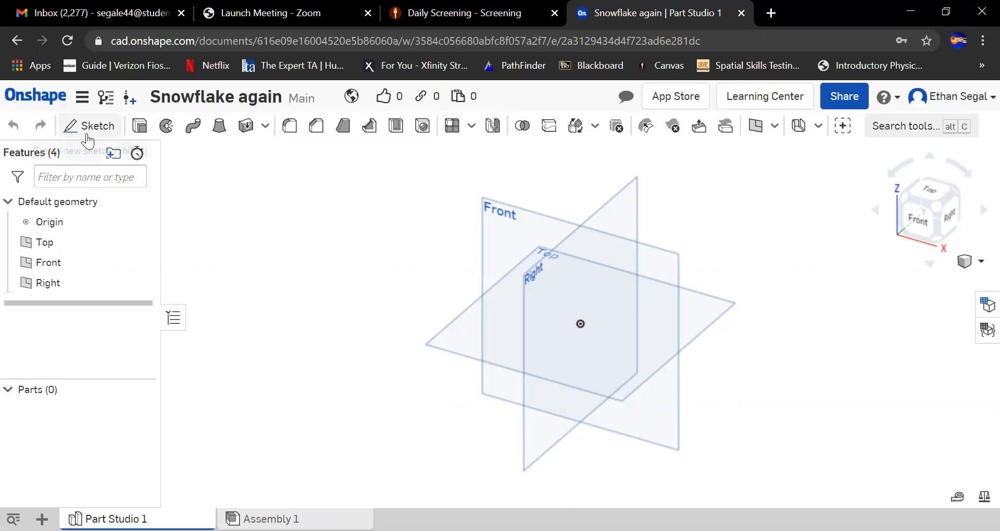
mouse_move(97, 126)
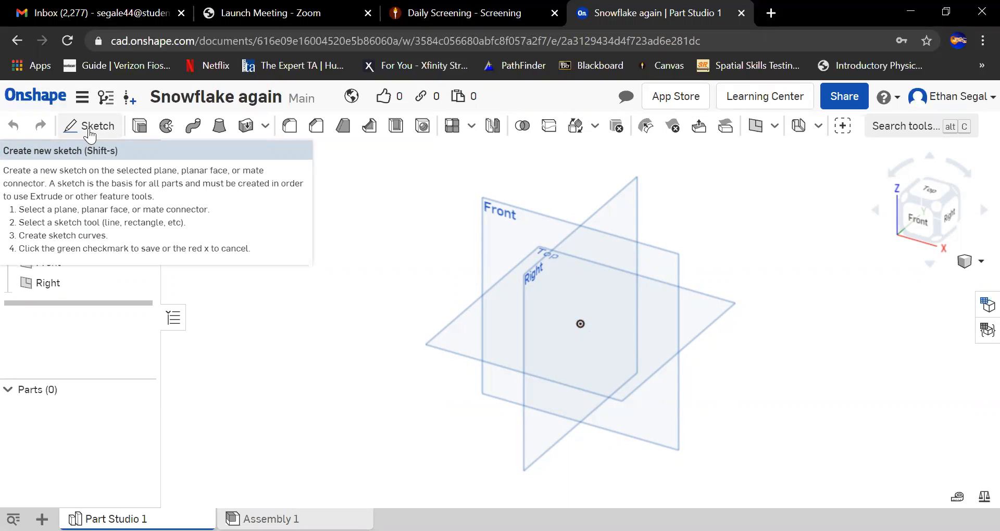
click(98, 125)
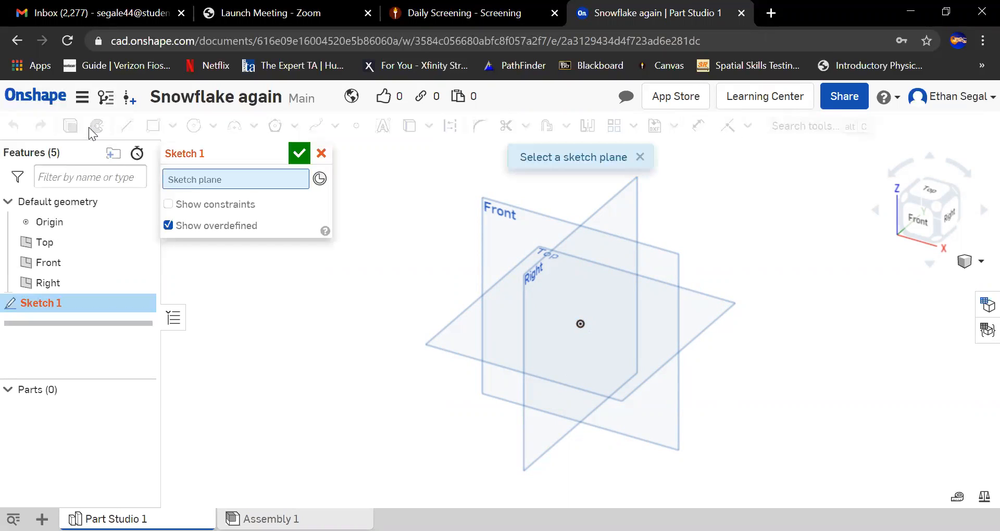
mouse_move(437, 333)
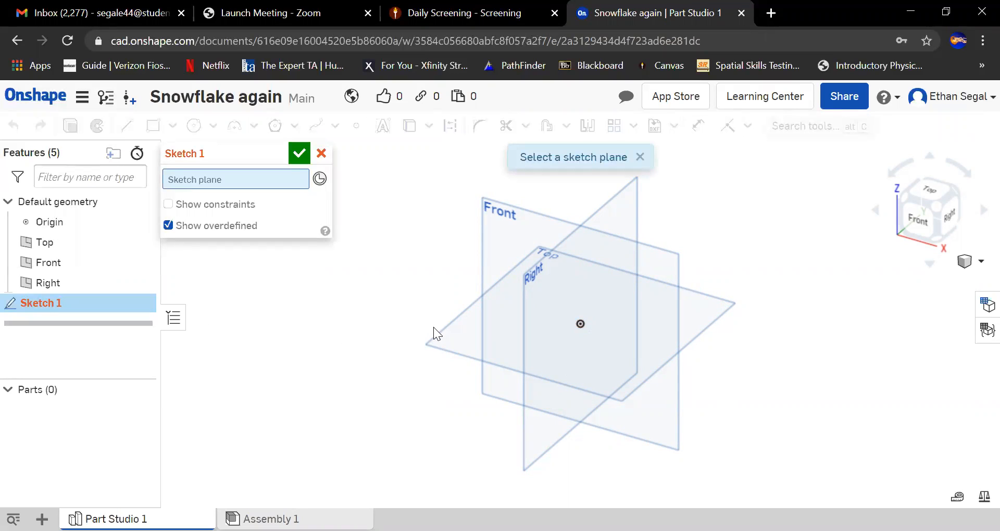
- Place Sketch 1 on the Top plane and view it face-on from above
click(552, 252)
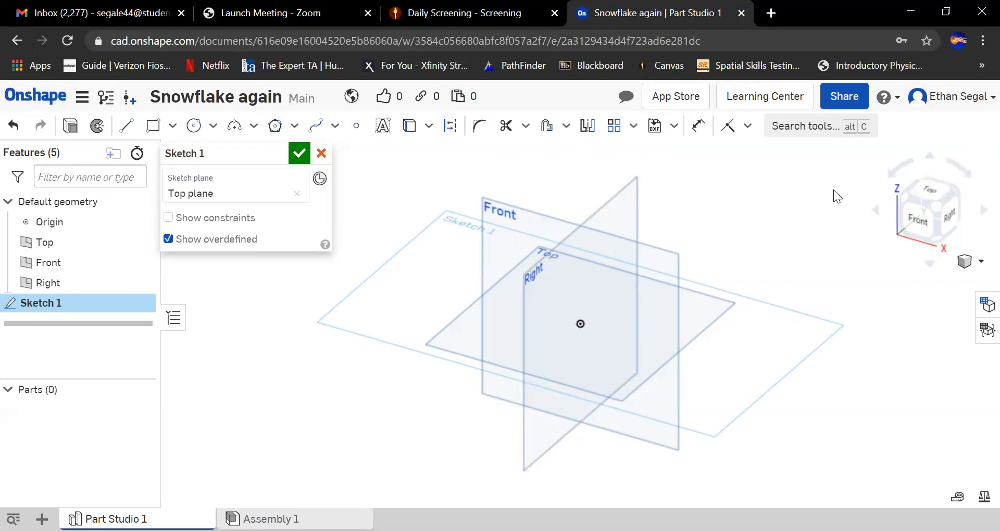
mouse_move(869, 242)
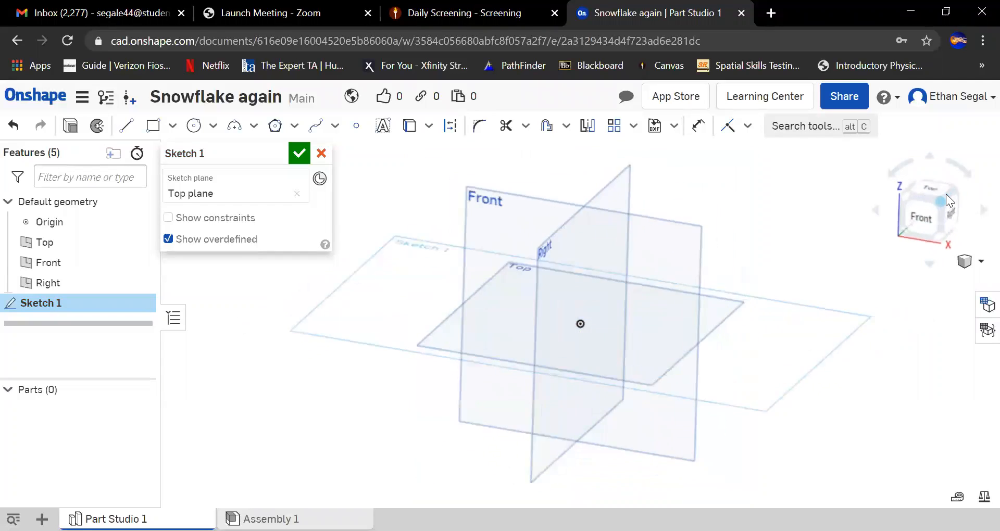
click(929, 209)
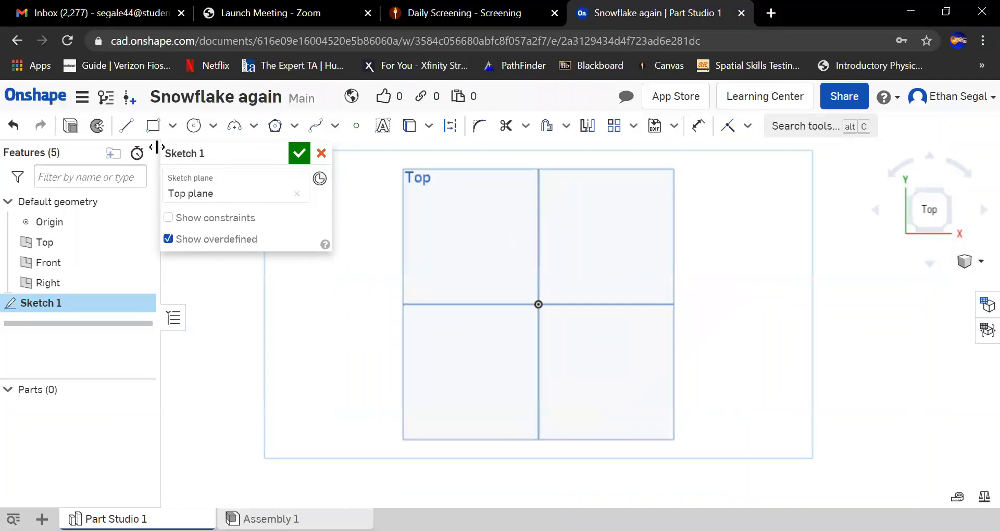
mouse_move(676, 96)
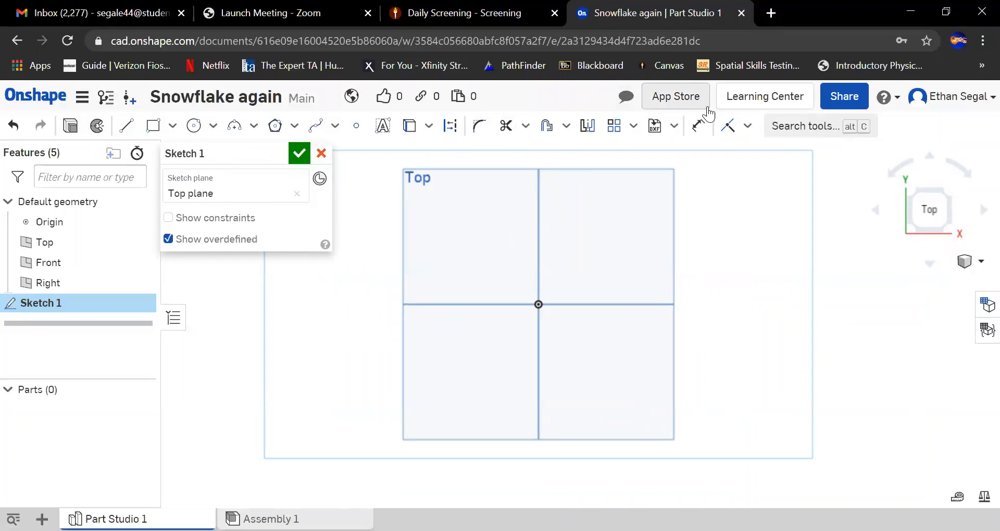
mouse_move(616, 142)
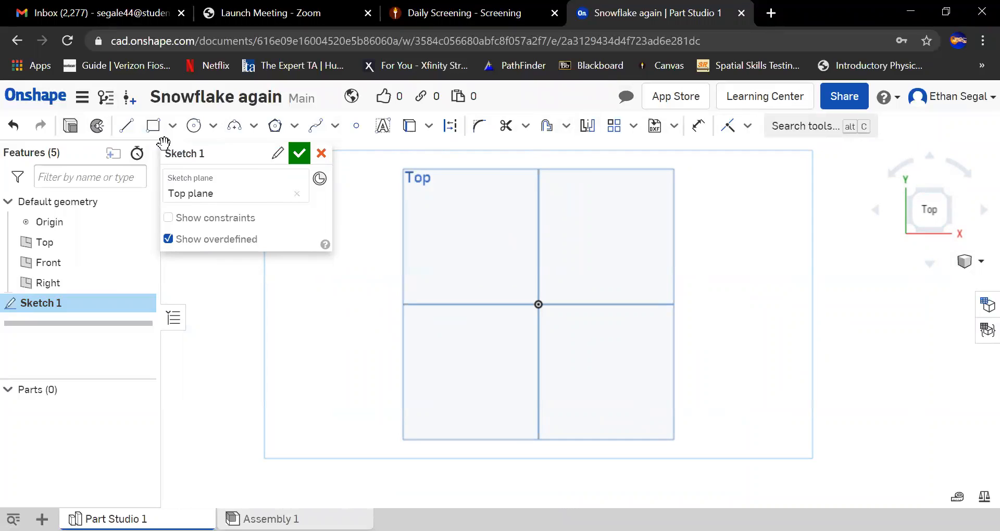
mouse_move(125, 126)
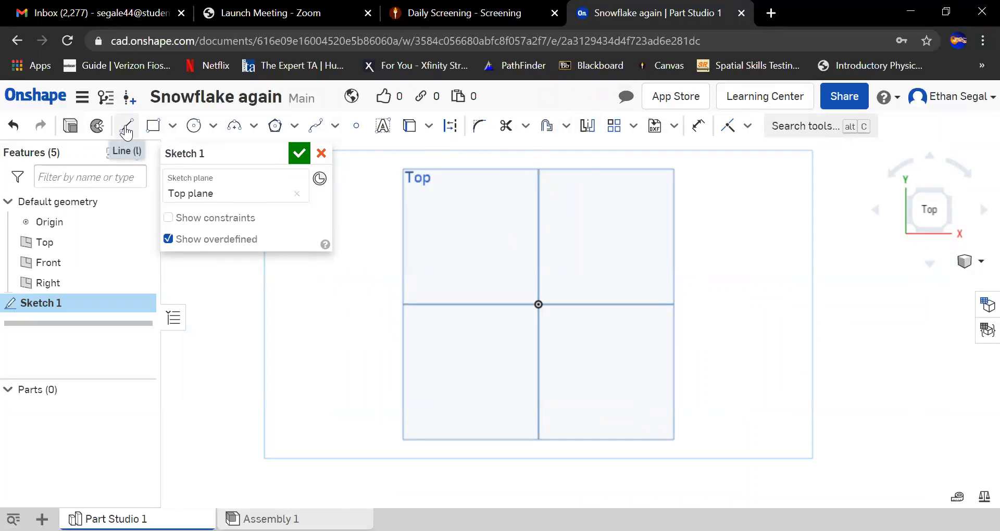
click(126, 125)
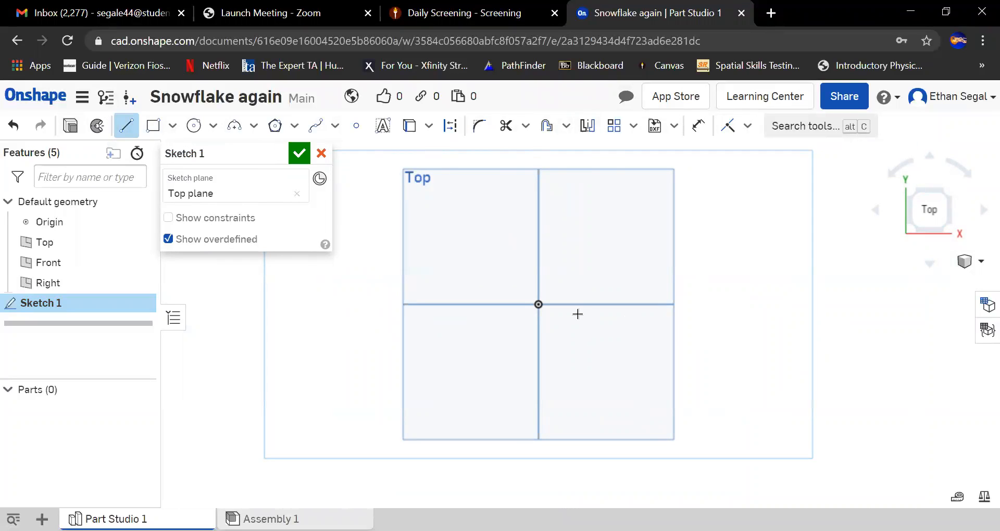
mouse_move(546, 312)
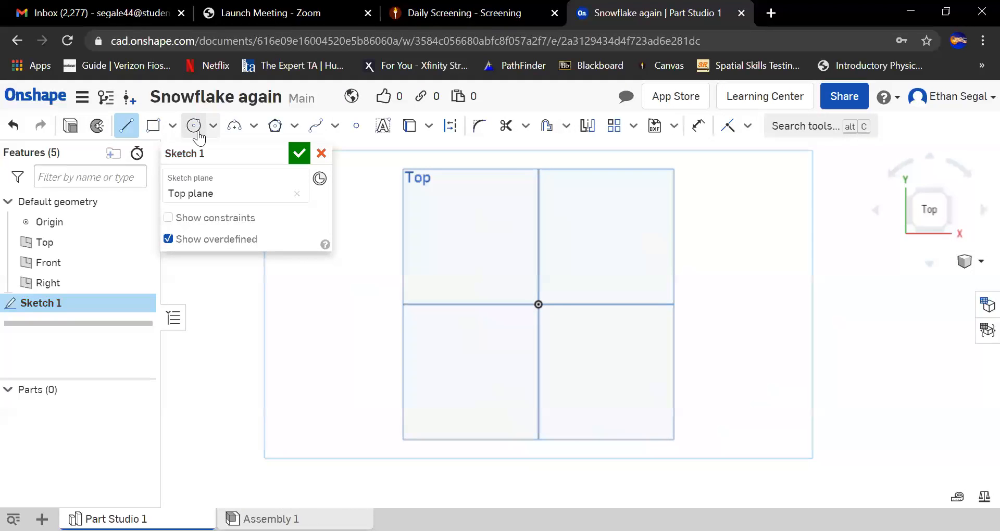
mouse_move(234, 126)
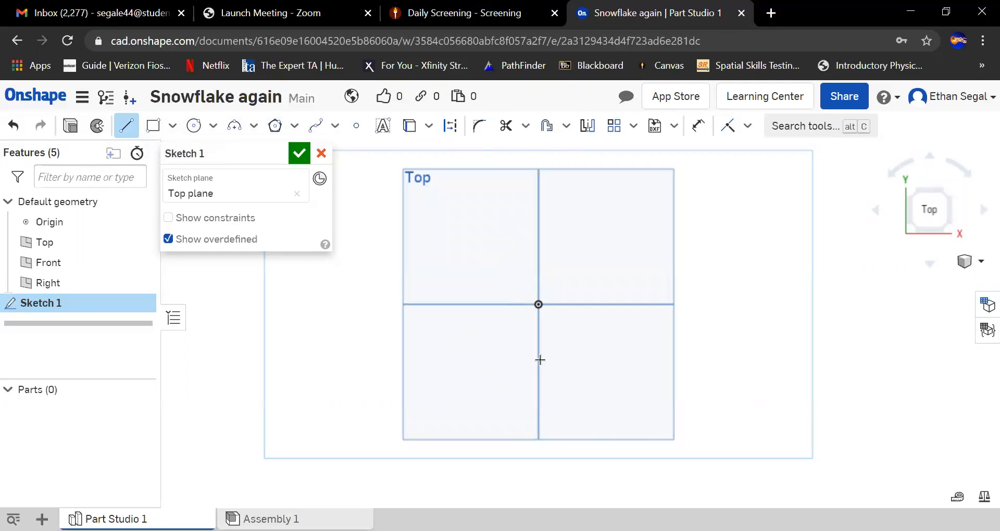
mouse_move(315, 126)
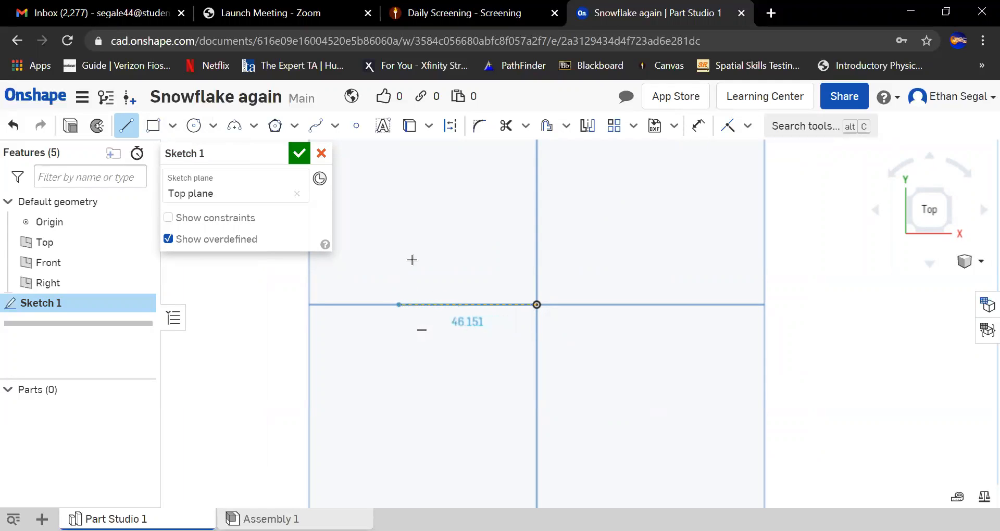
drag(537, 305, 444, 270)
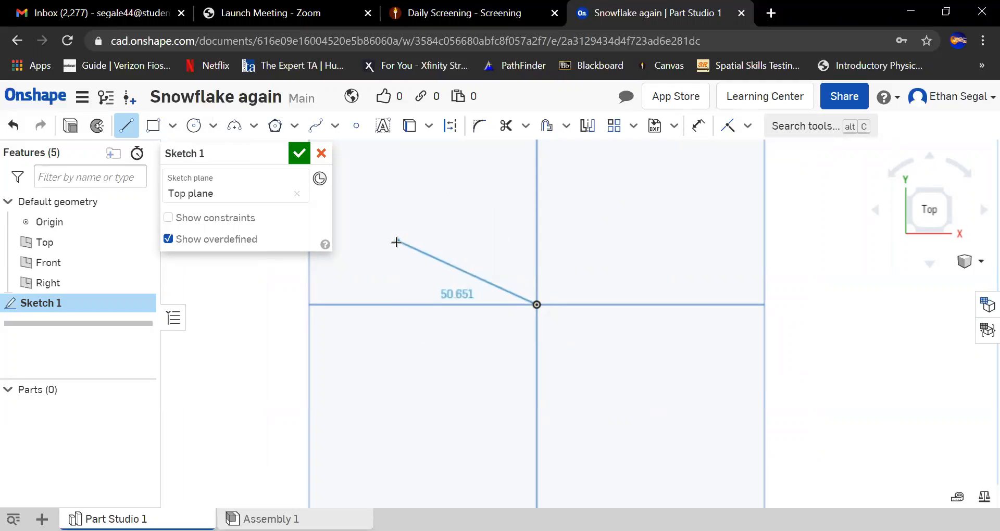
click(598, 240)
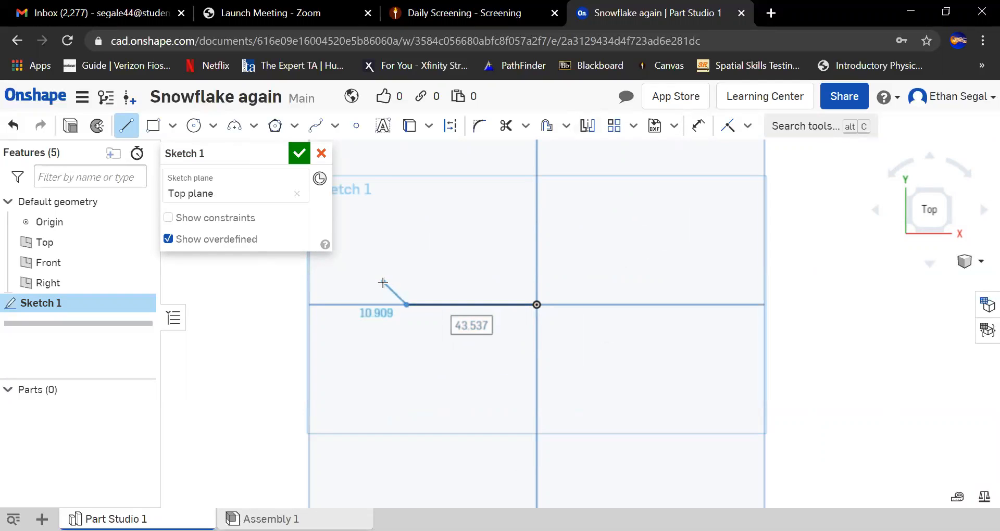
drag(383, 282, 379, 287)
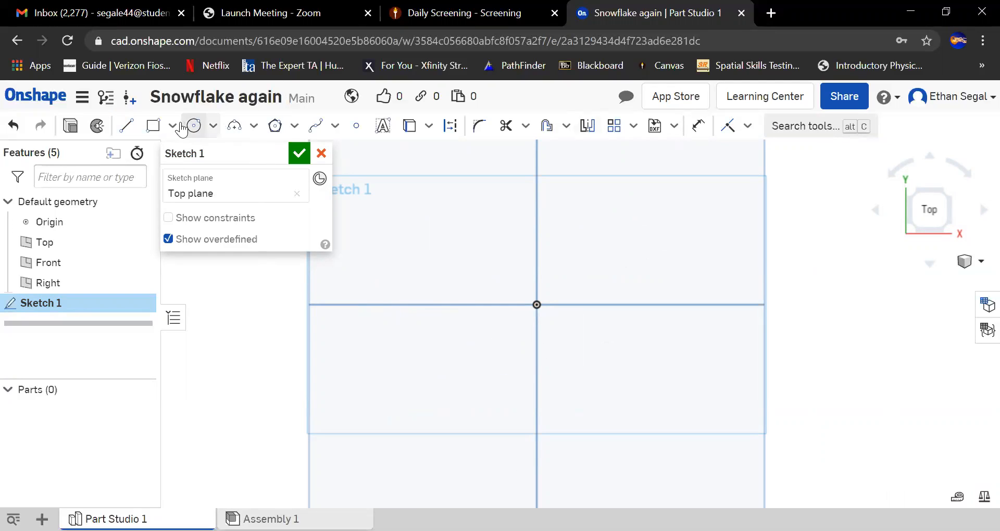
- Replace a corner-rectangle attempt with a centre-point rectangle around the origin, about 95 by 83
click(152, 126)
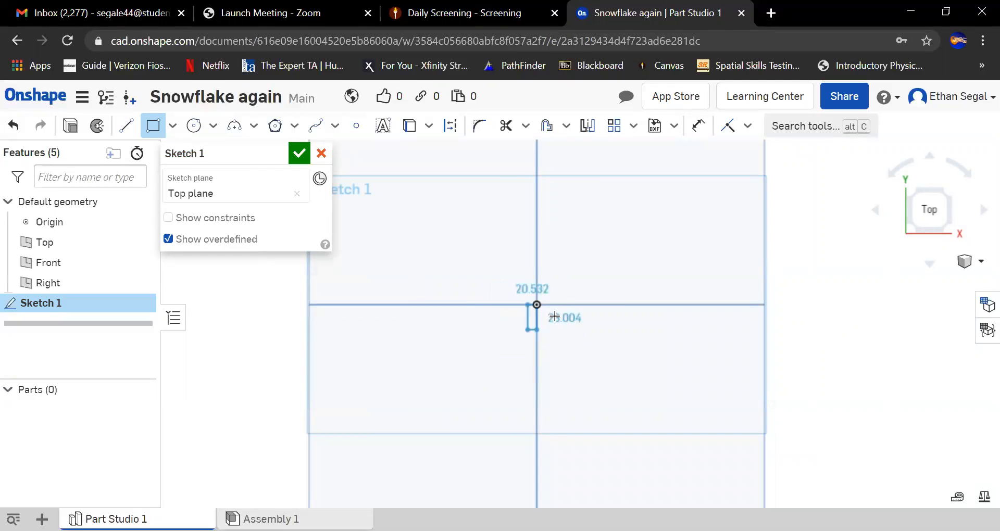
drag(536, 305, 462, 250)
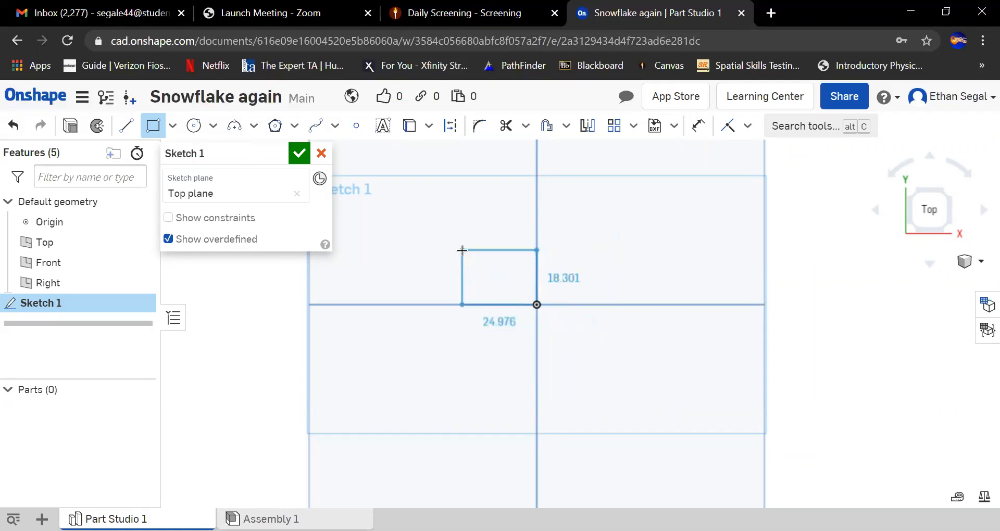
drag(462, 251, 425, 255)
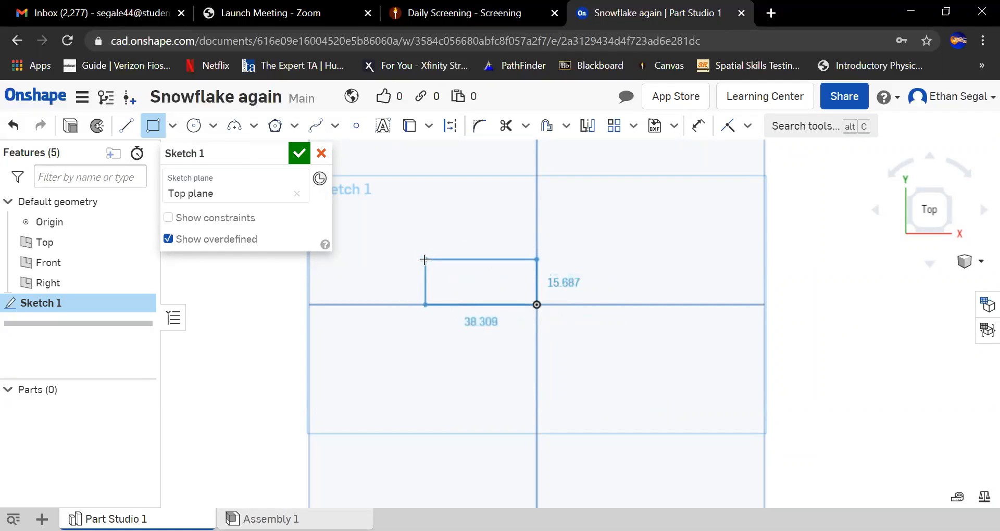
click(171, 126)
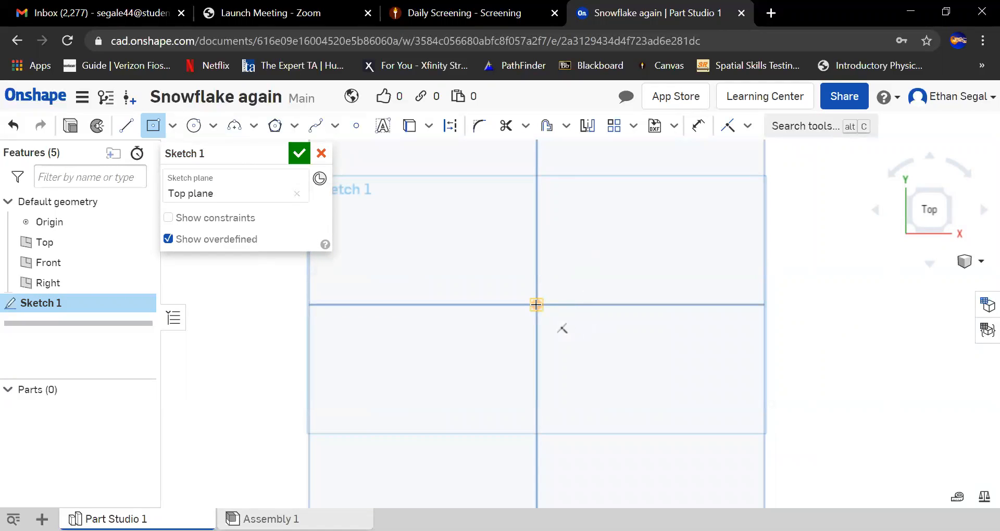
drag(537, 305, 419, 403)
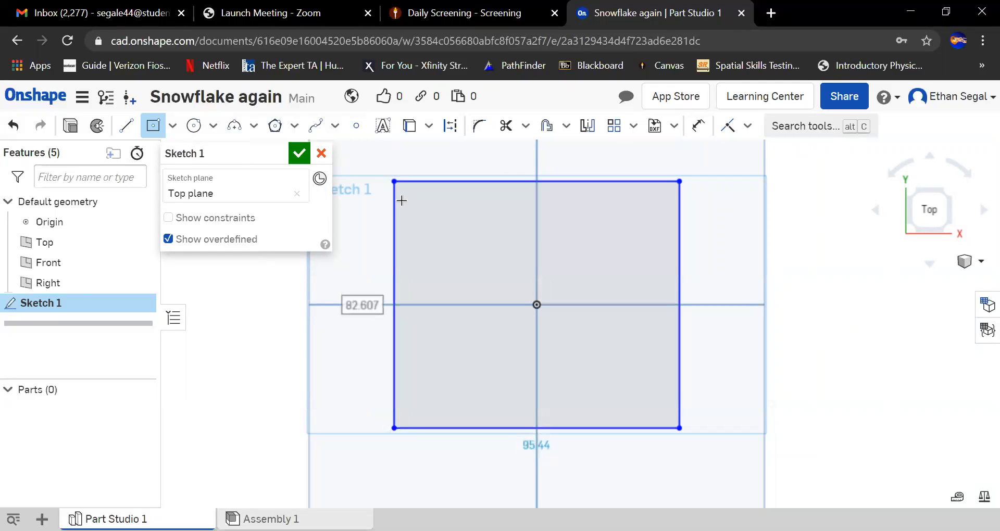
mouse_move(411, 236)
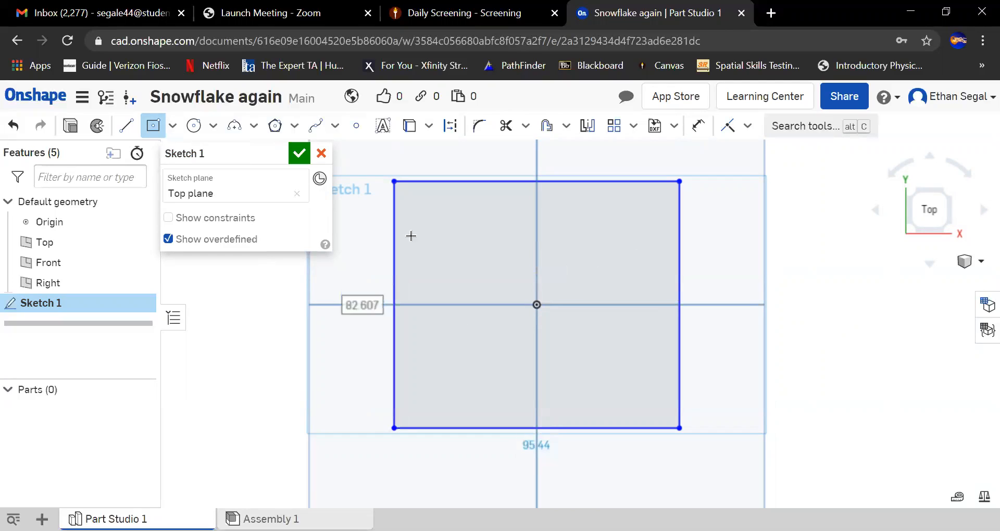
mouse_move(566, 145)
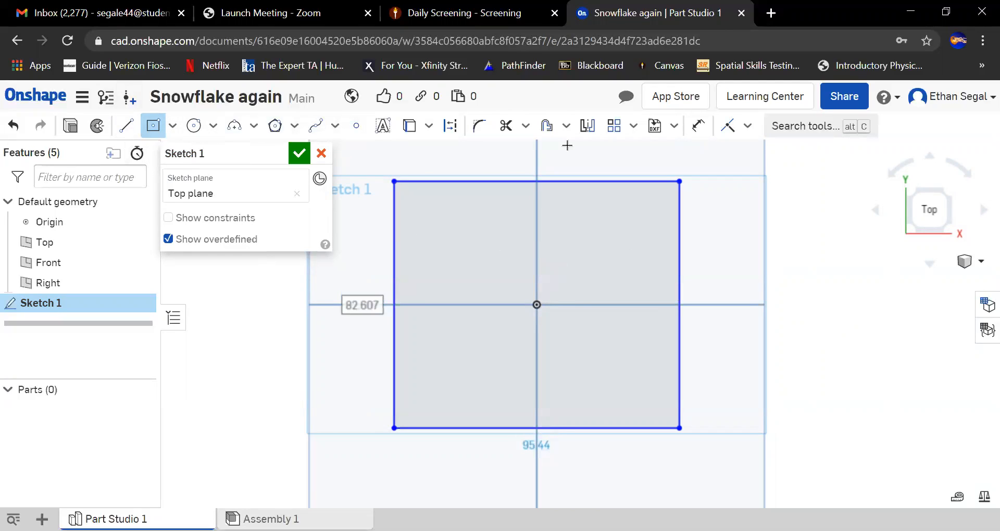
- Dimension the centred rectangle at 120 mm wide and 100 mm tall
click(699, 126)
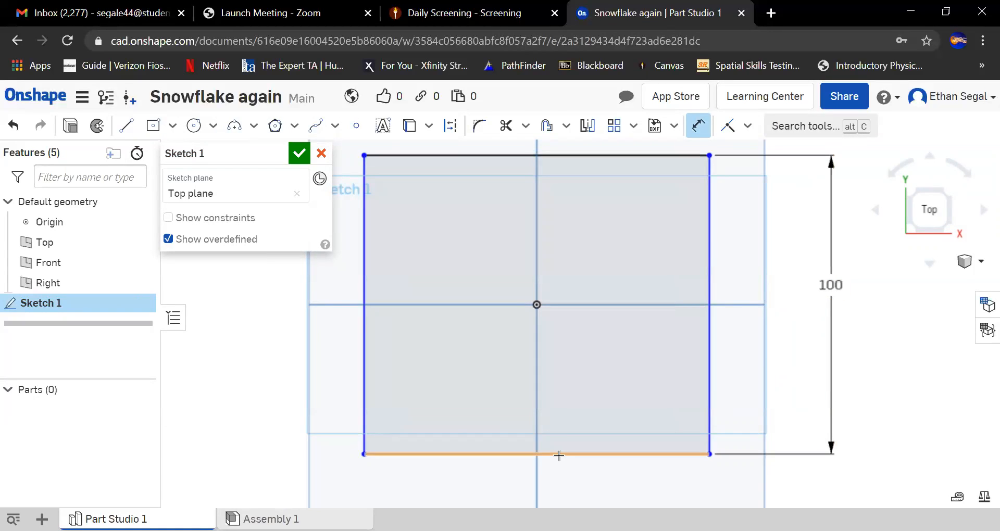
click(560, 455)
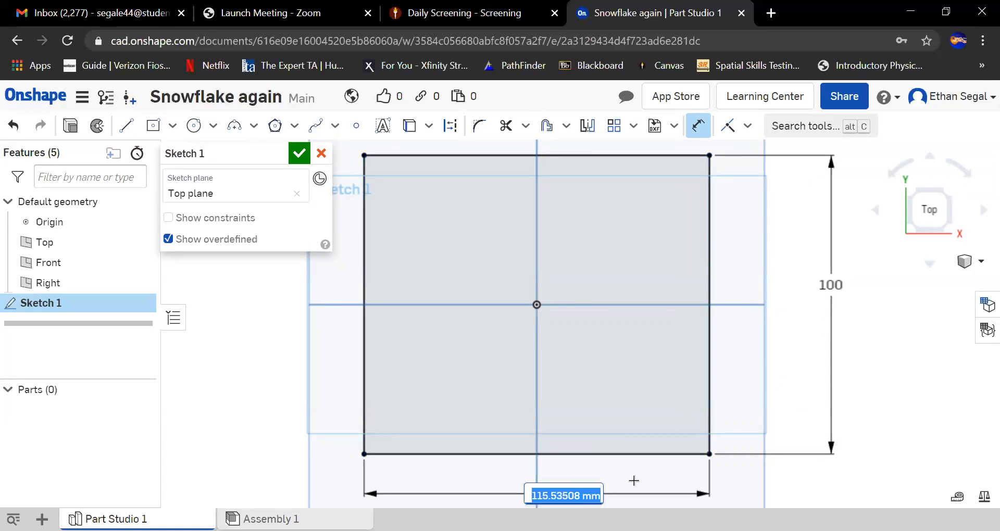
text(120)
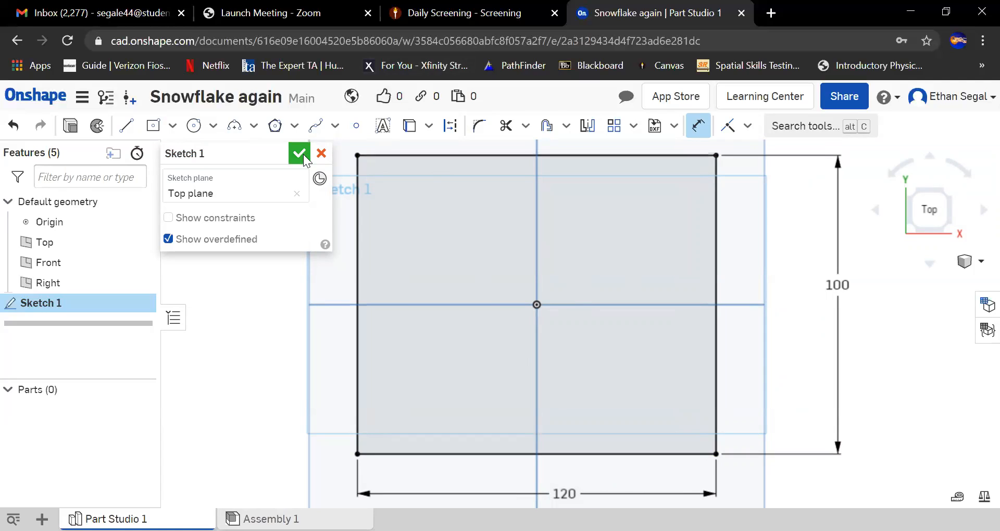
click(126, 126)
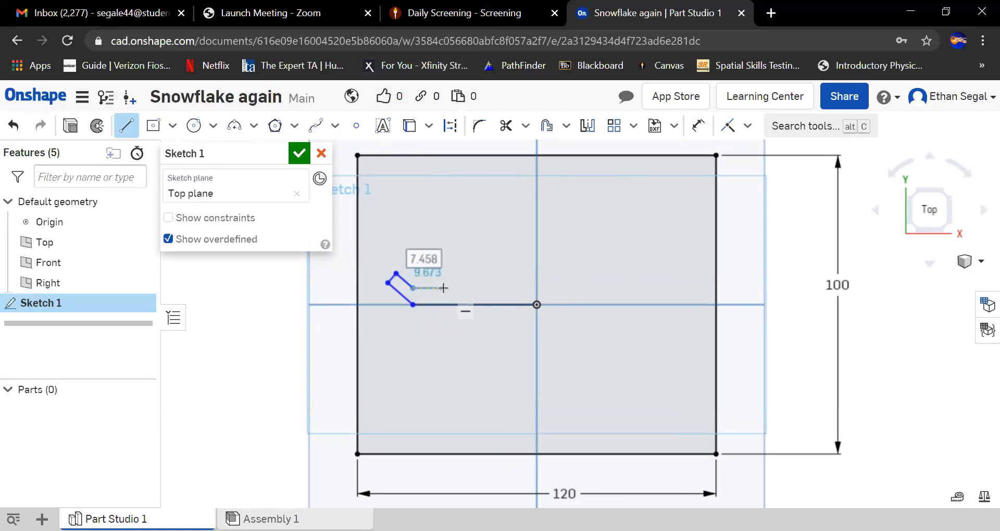
- Draw angular snowflake branch outlines with lines in the upper-left quadrant
drag(443, 288, 472, 288)
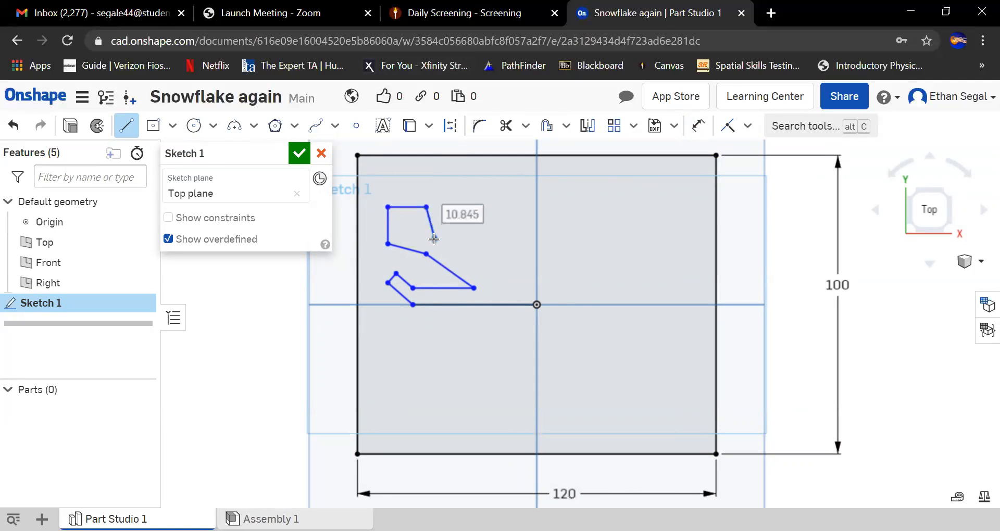
drag(427, 226, 479, 273)
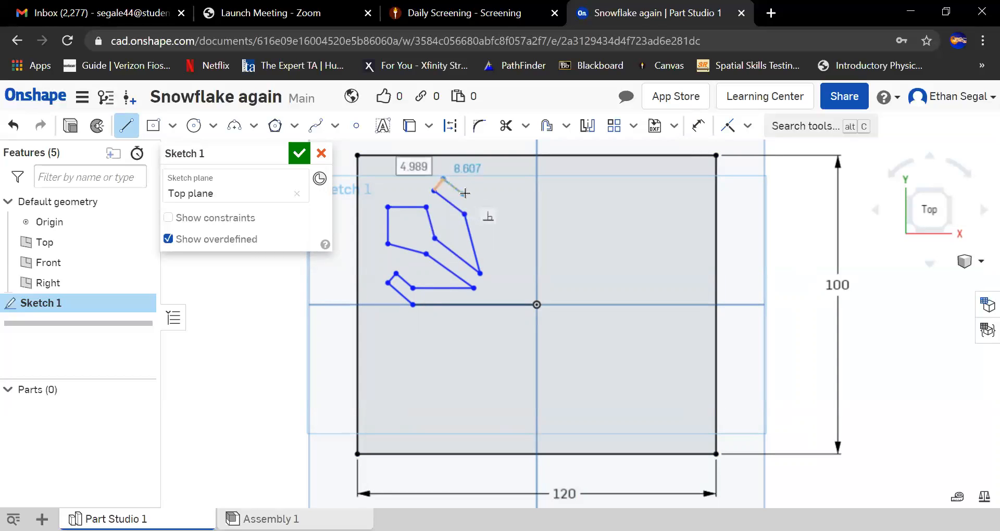
drag(464, 192, 482, 184)
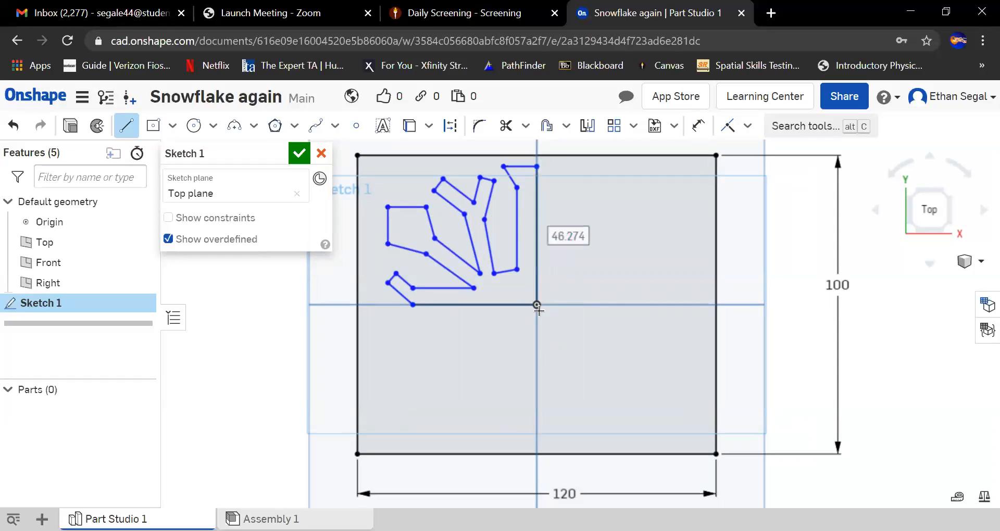
mouse_move(586, 393)
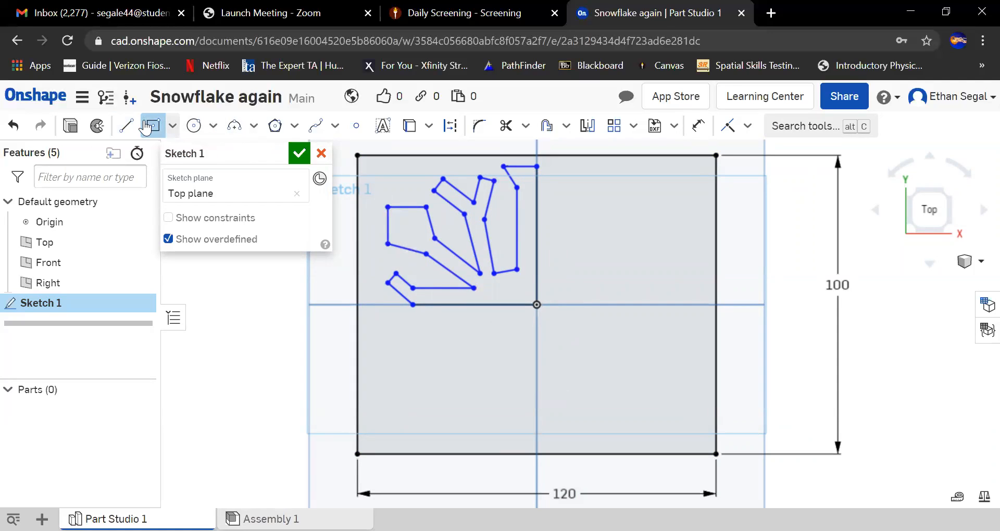
- Add an ~8.9 mm circle inside the leftmost branch and finish the sketch
click(193, 126)
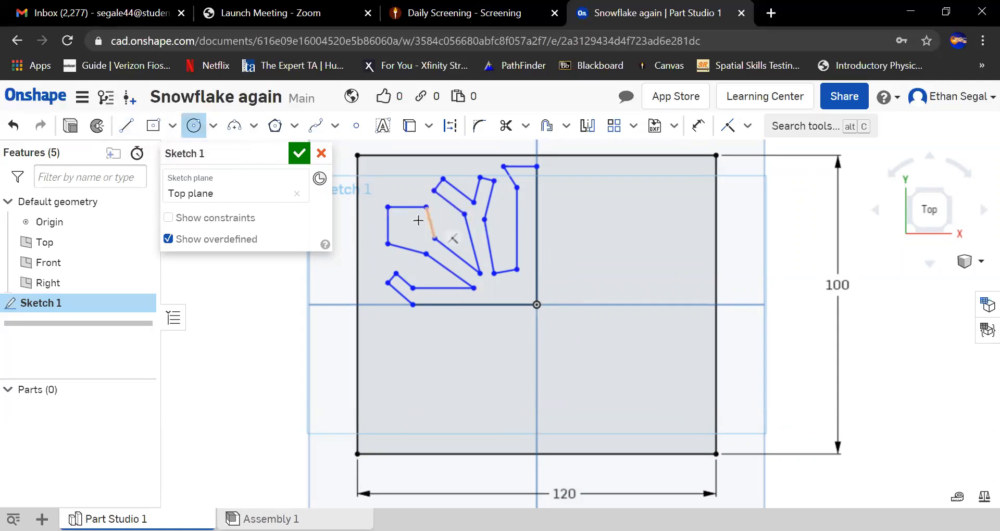
drag(406, 214, 421, 229)
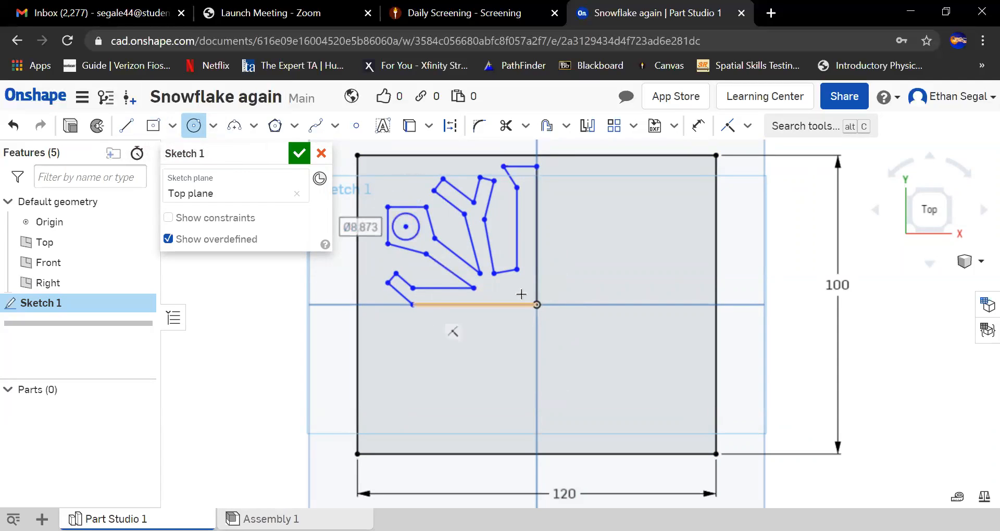
mouse_move(264, 234)
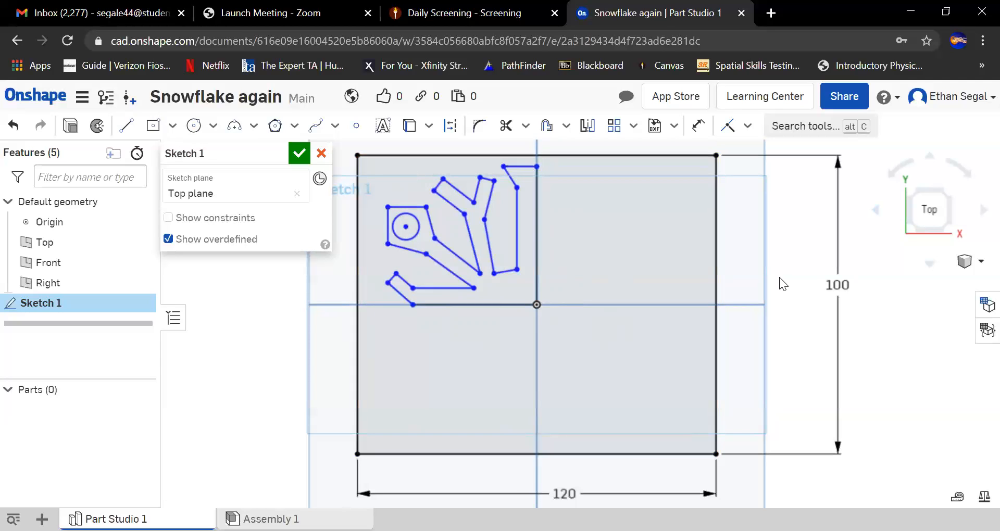
mouse_move(838, 222)
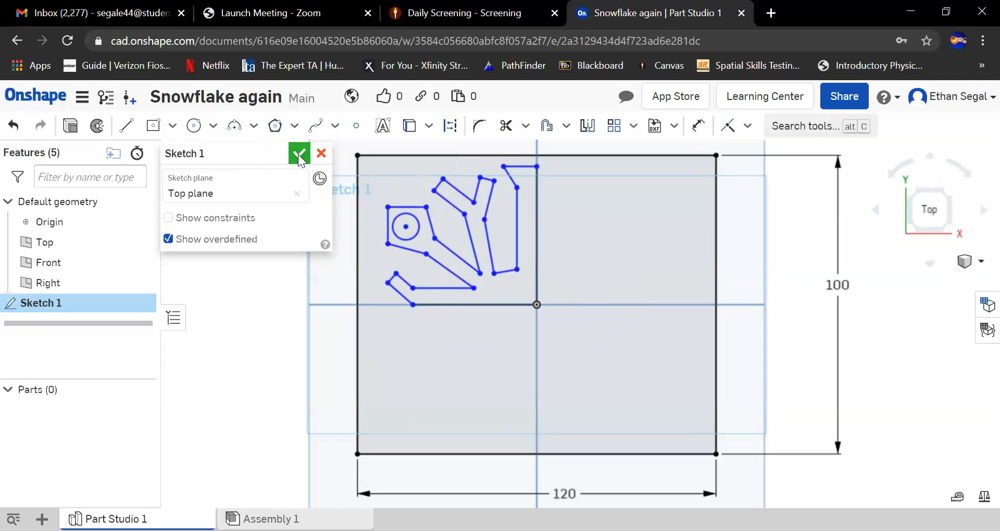
click(298, 153)
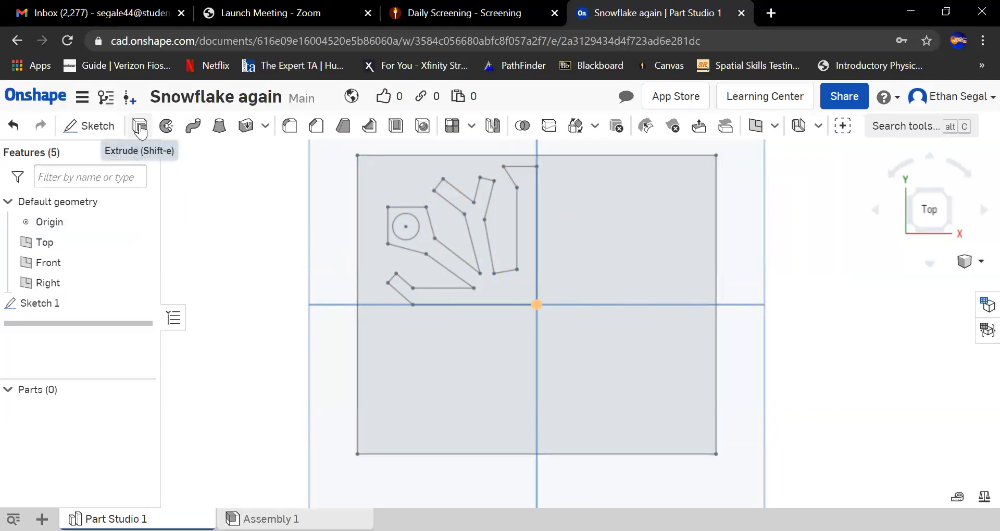
- Preview the snowflake sketch region extruded 25 mm as new solid Part 1
click(138, 125)
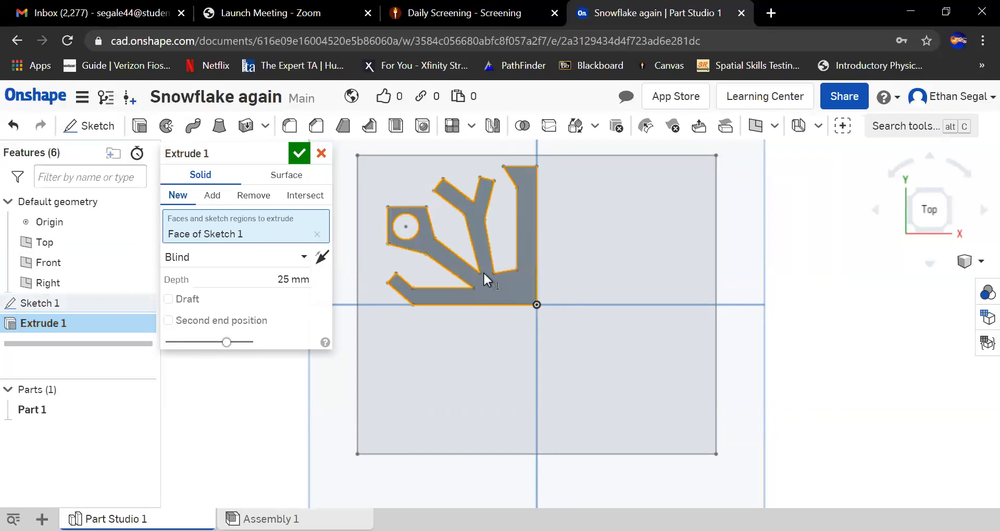
mouse_move(523, 235)
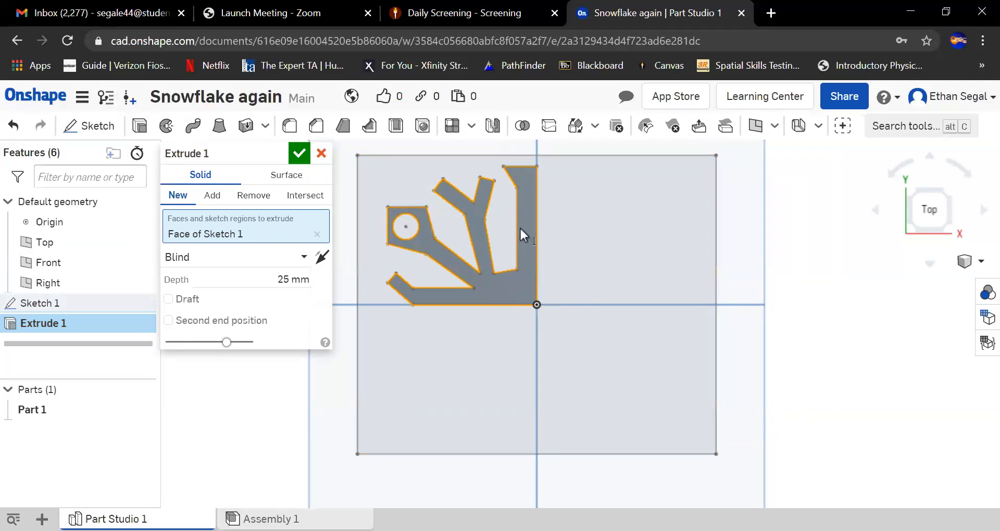
mouse_move(507, 304)
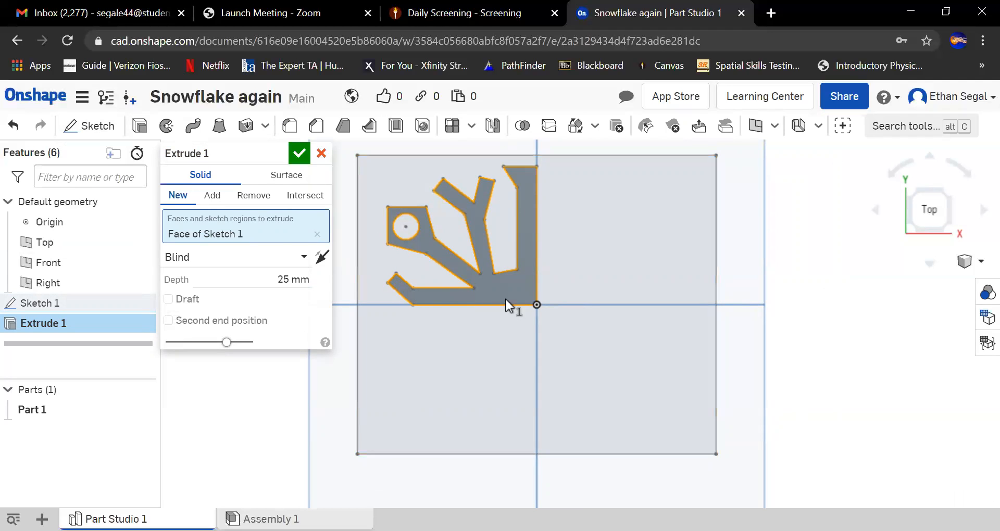
mouse_move(363, 191)
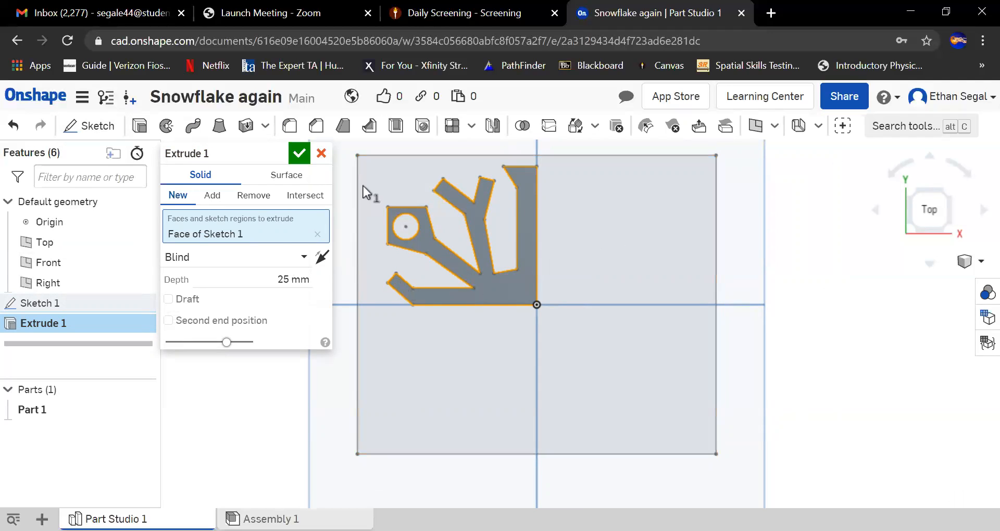
mouse_move(322, 158)
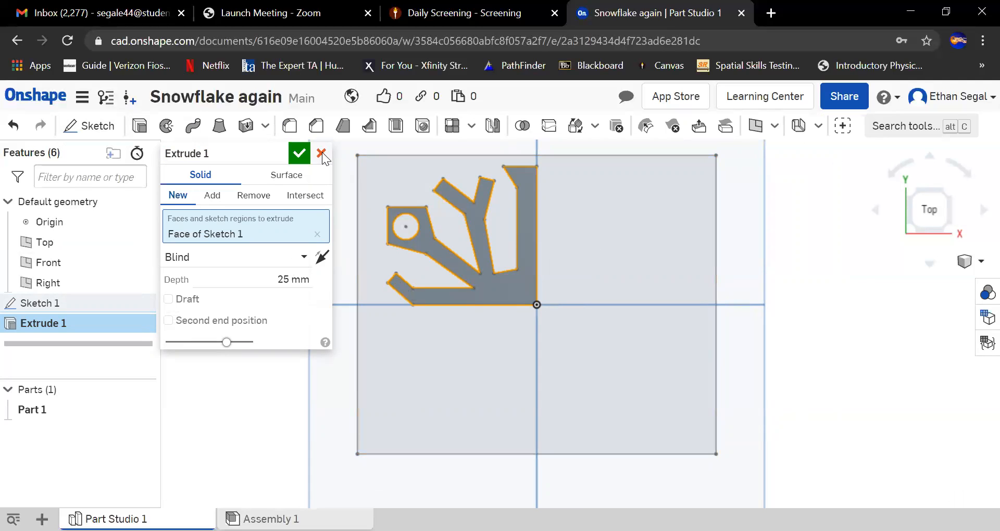
- Discard the extrude, reopen Sketch 1, and mirror about the vertical centre line
click(322, 154)
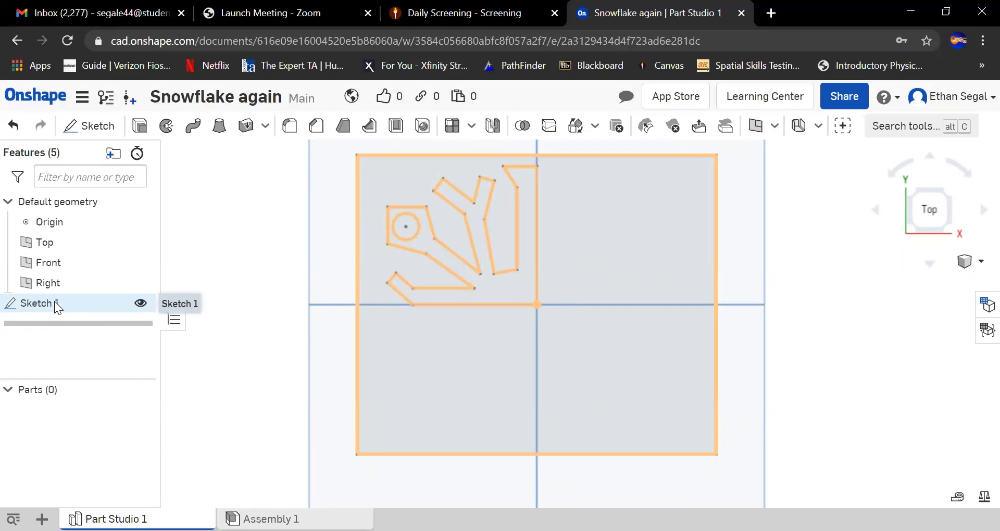
double_click(38, 303)
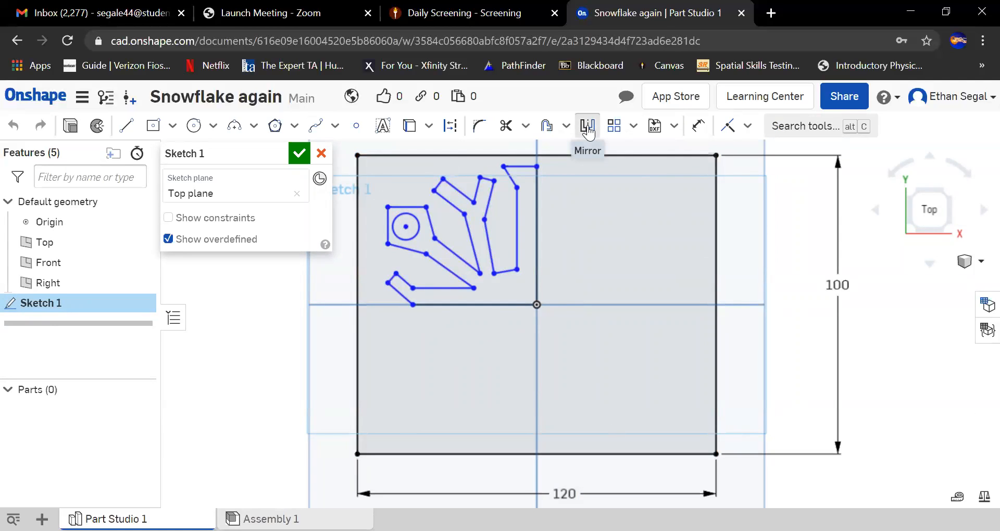
click(586, 126)
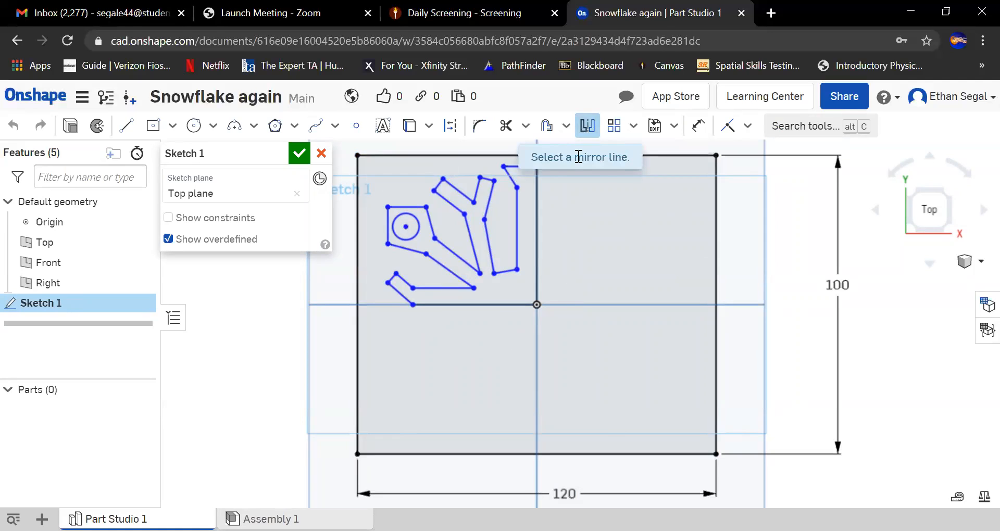
mouse_move(545, 251)
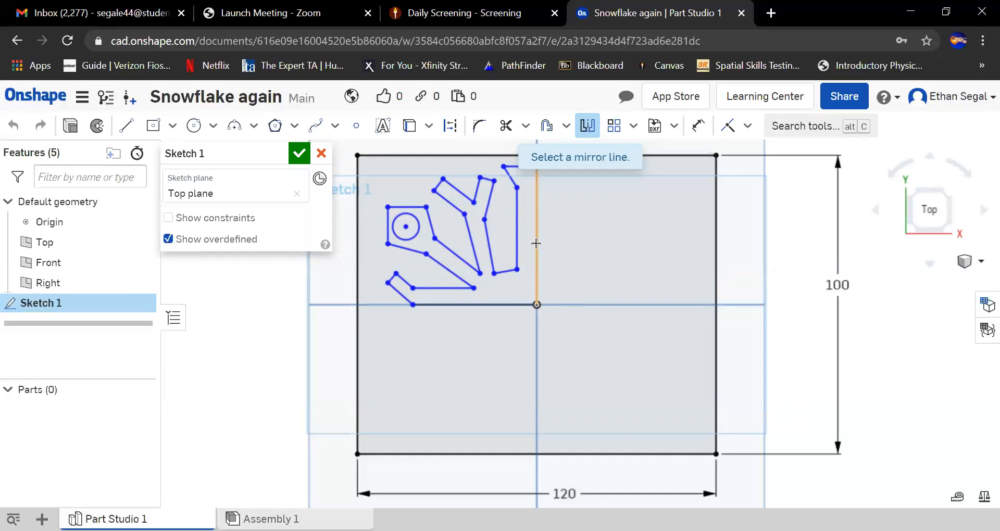
click(536, 230)
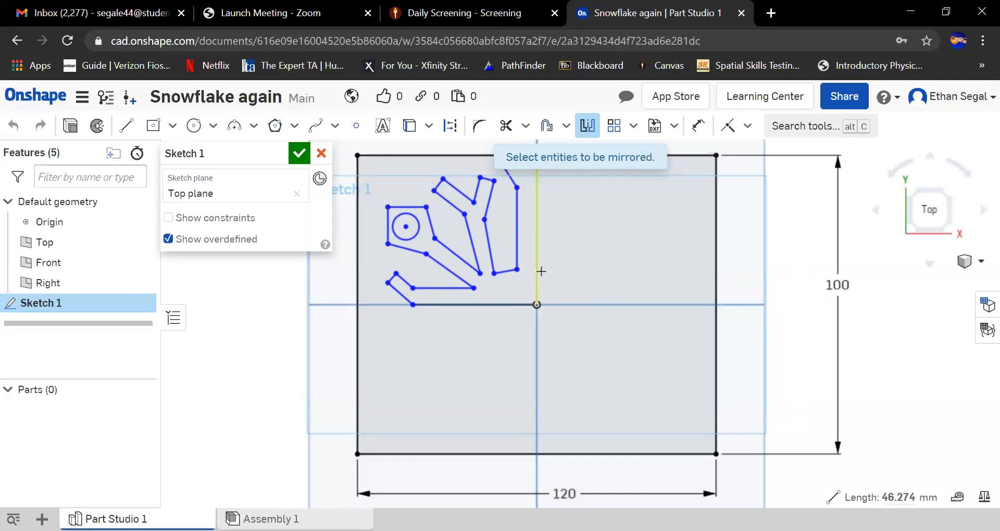
mouse_move(385, 297)
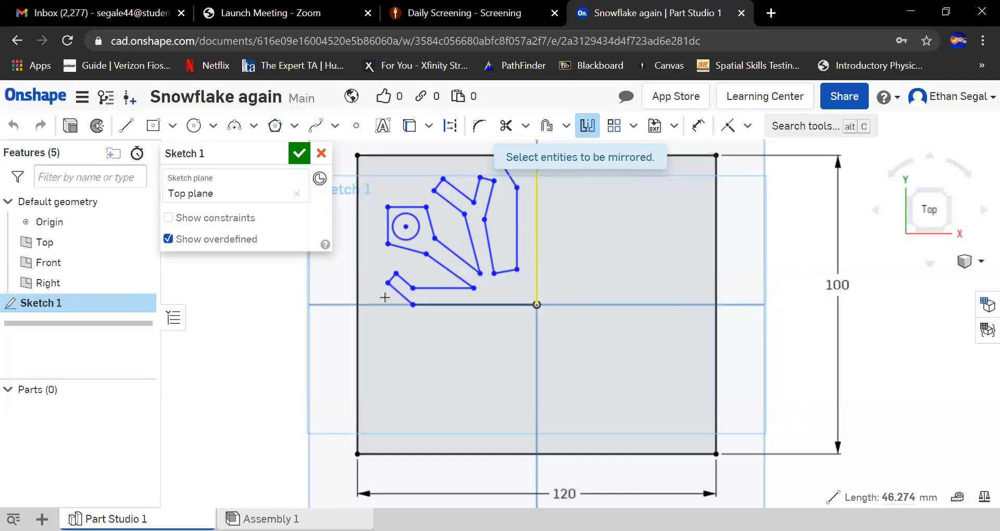
mouse_move(366, 301)
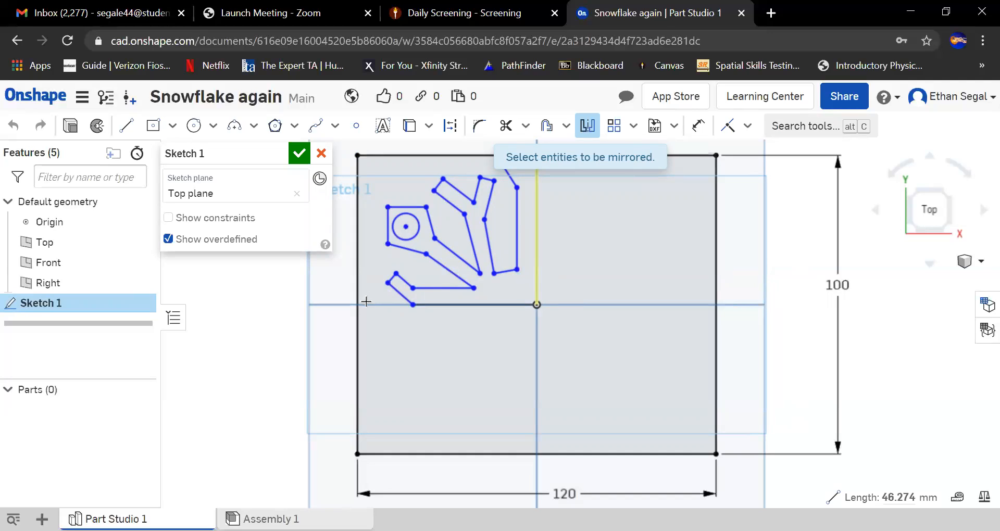
mouse_move(369, 323)
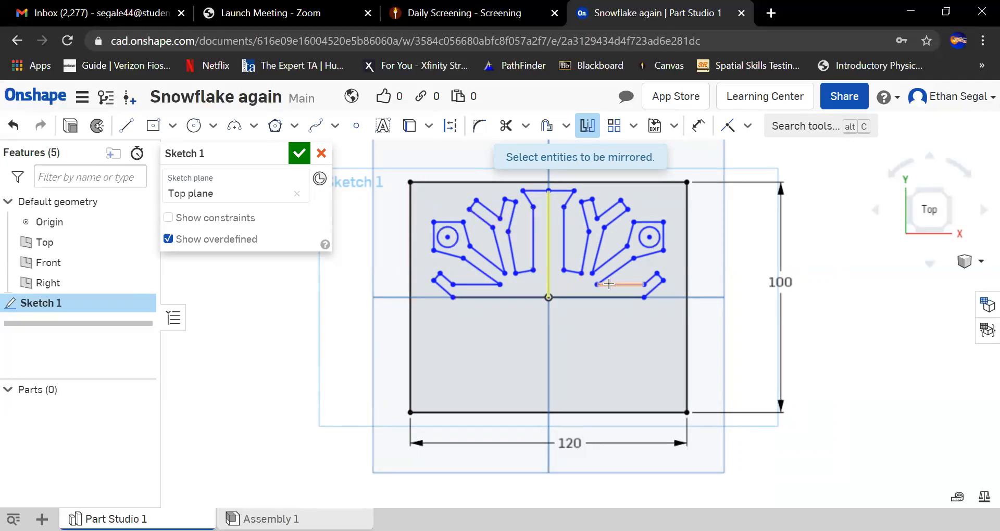
- Accept the vertical mirror, reopen Sketch 1, and mirror about the horizontal centre line
click(299, 153)
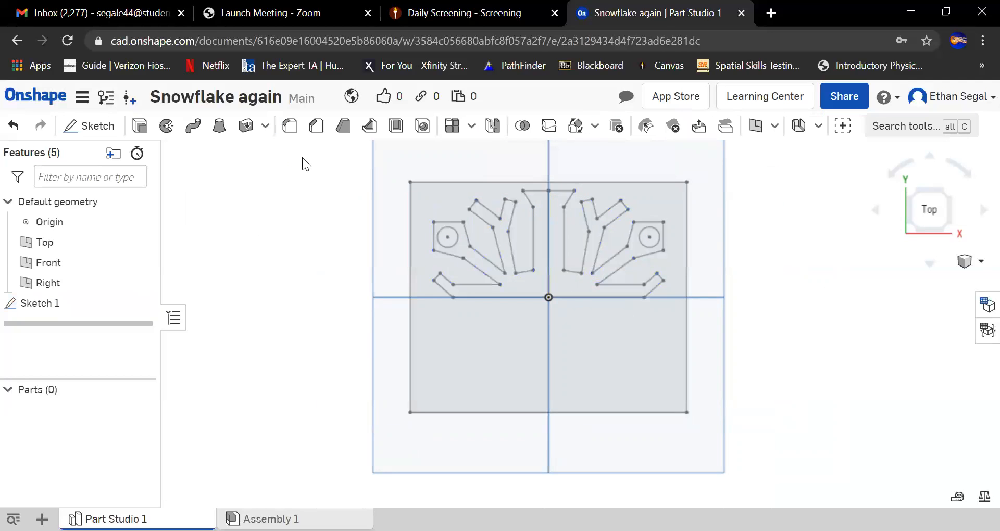
click(40, 304)
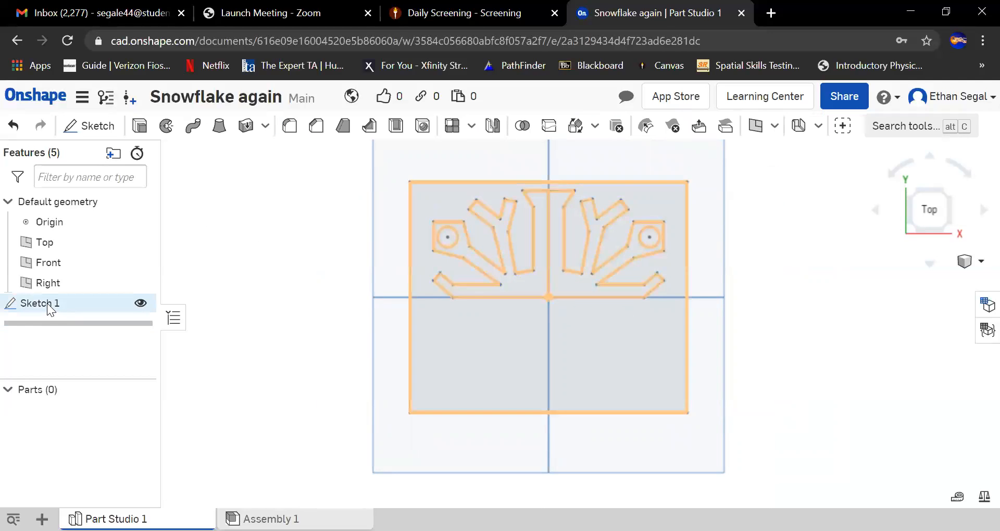
click(41, 304)
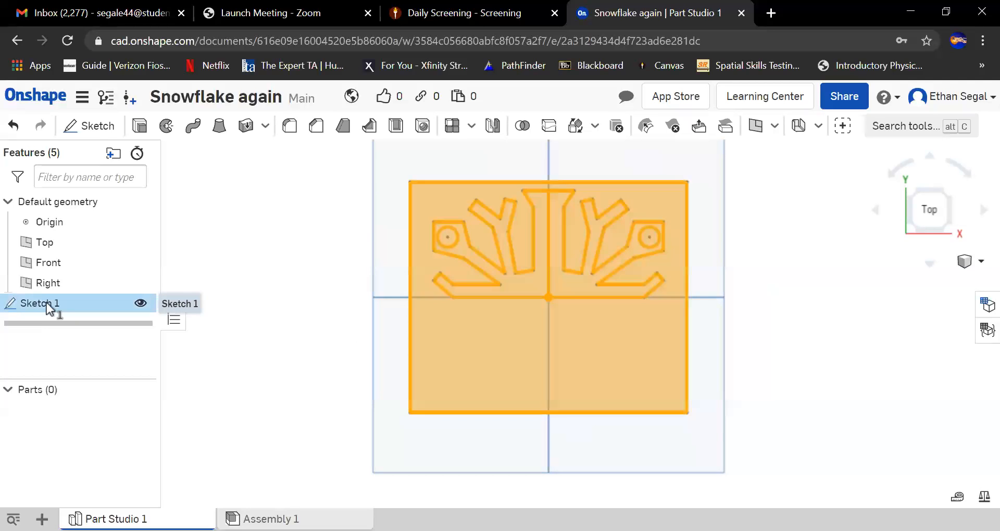
double_click(37, 303)
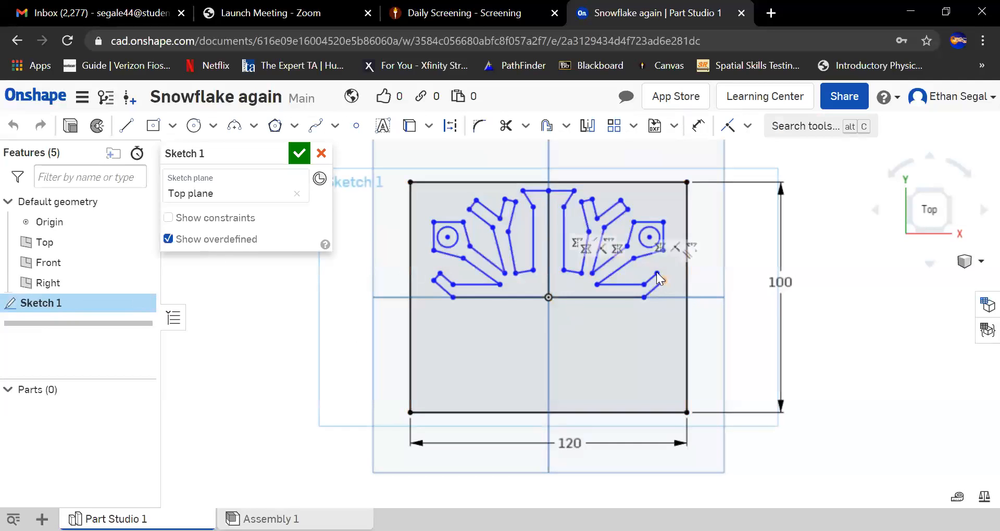
click(587, 126)
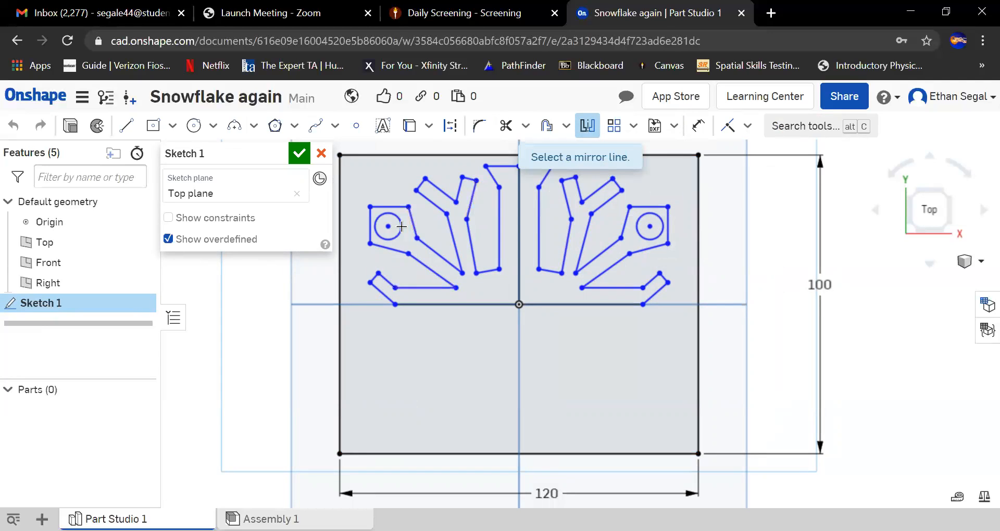
mouse_move(362, 312)
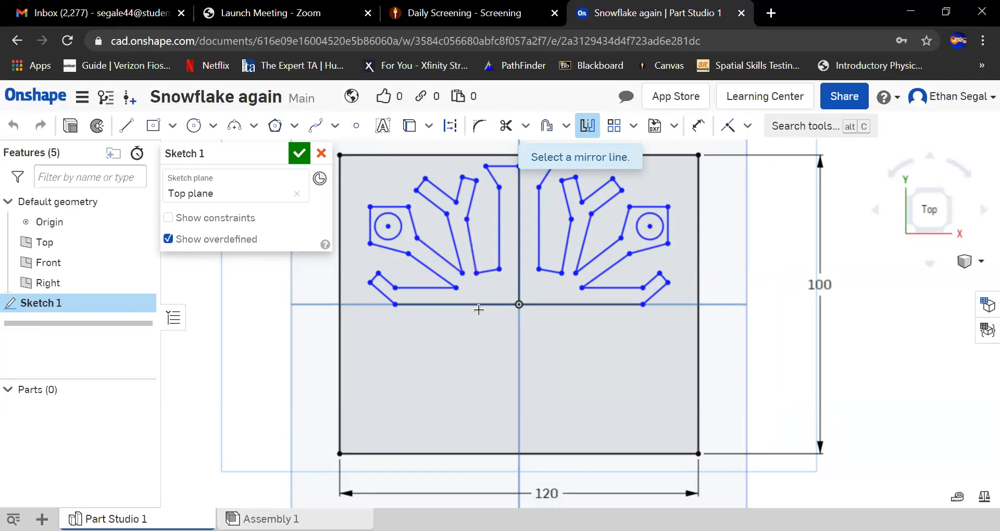
click(456, 305)
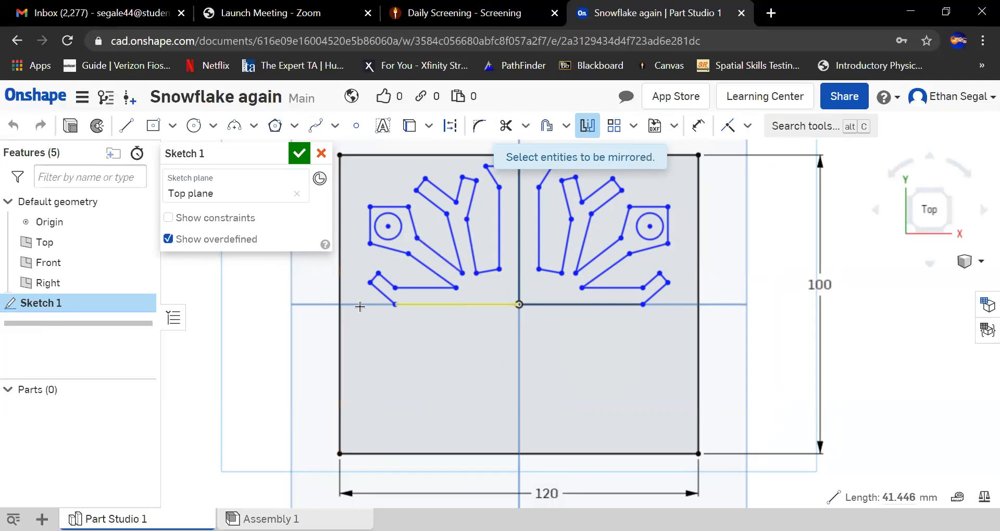
mouse_move(347, 315)
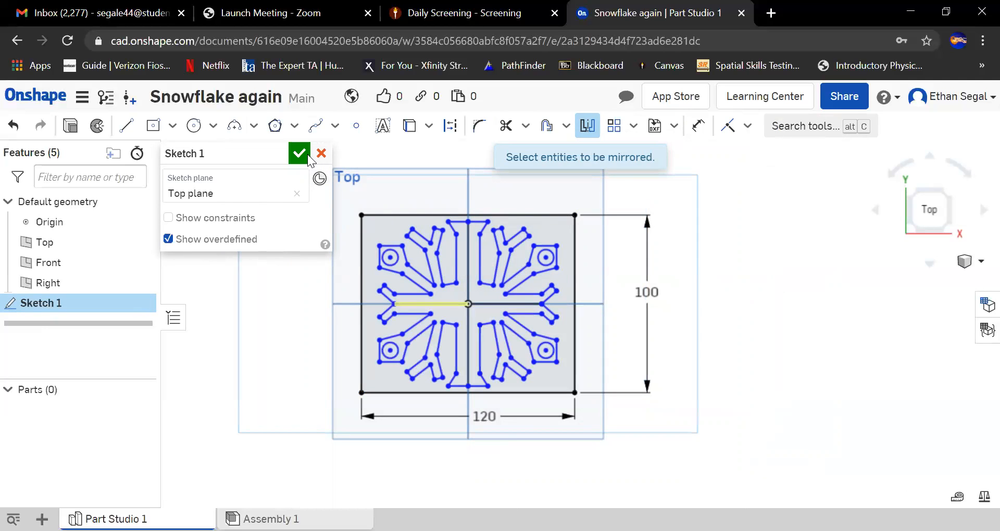
- Close the four-quadrant sketch, reopen Sketch 1 and view it from the top
click(298, 153)
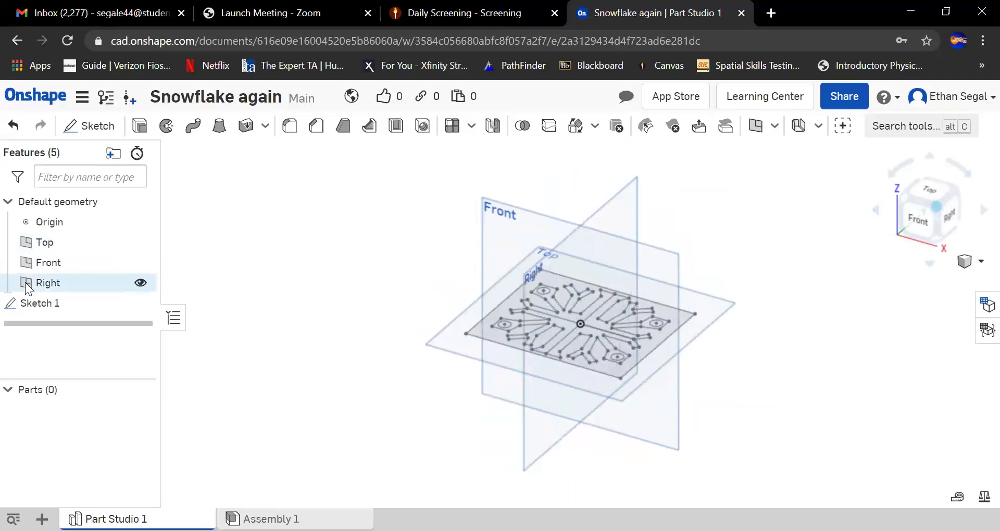
double_click(40, 303)
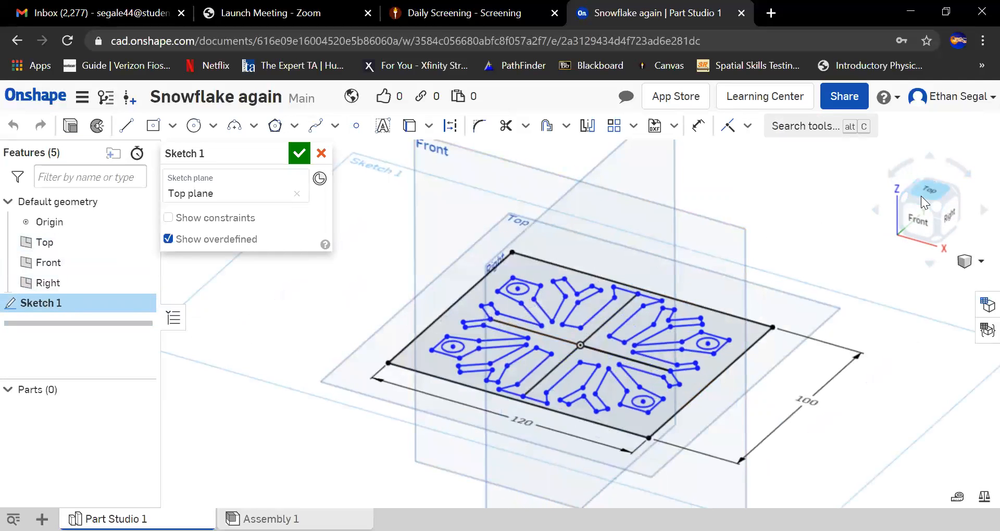
click(929, 210)
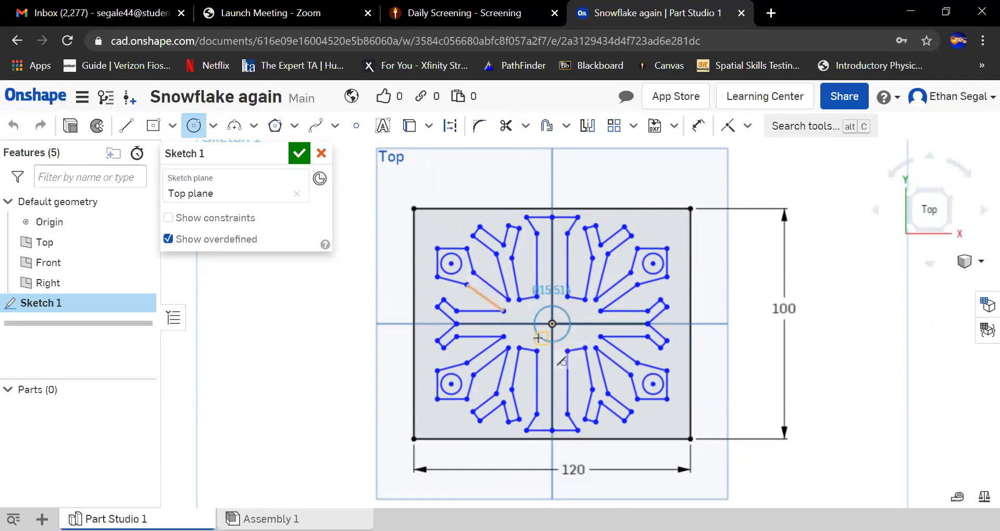
- Finish the circle around the sketch's centre point
click(299, 153)
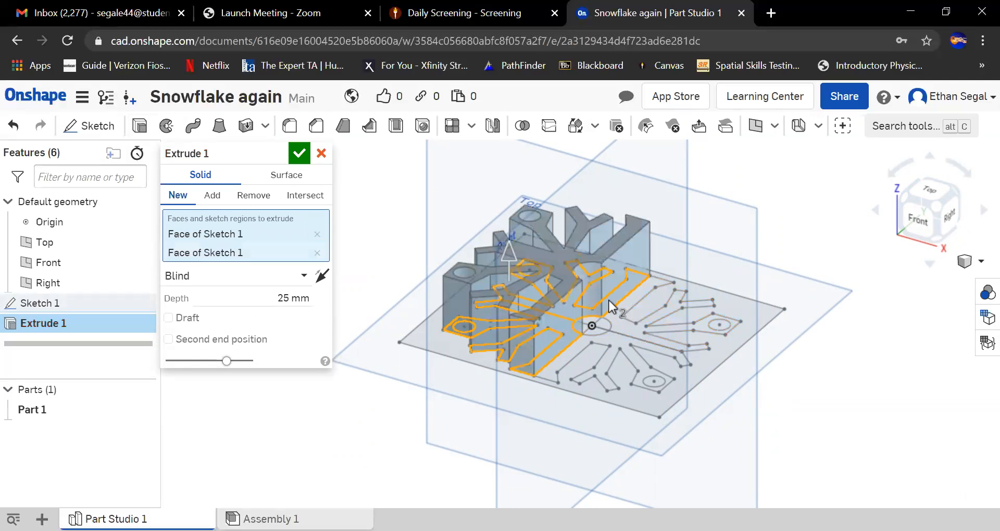
- Add the remaining snowflake regions and accept the extrusion at 5 mm depth
click(624, 338)
text(5)
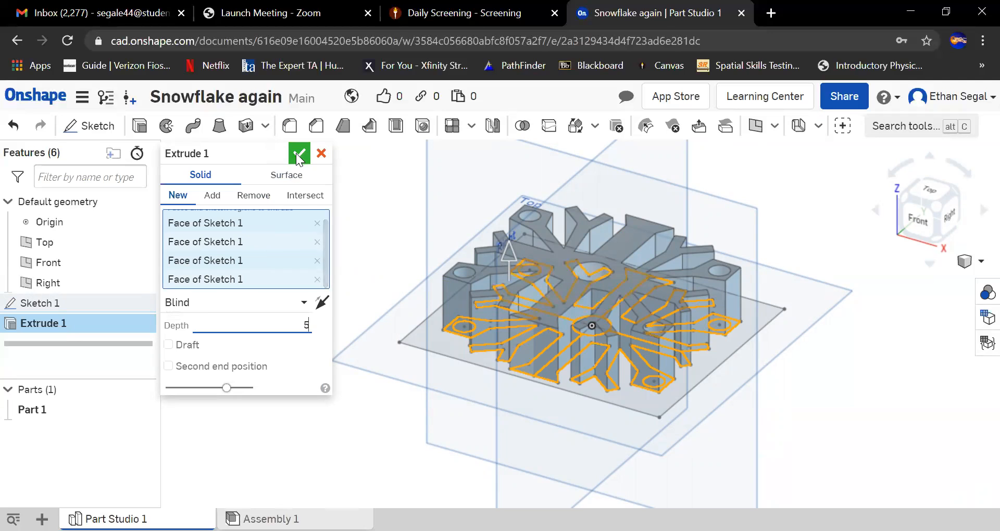
click(299, 153)
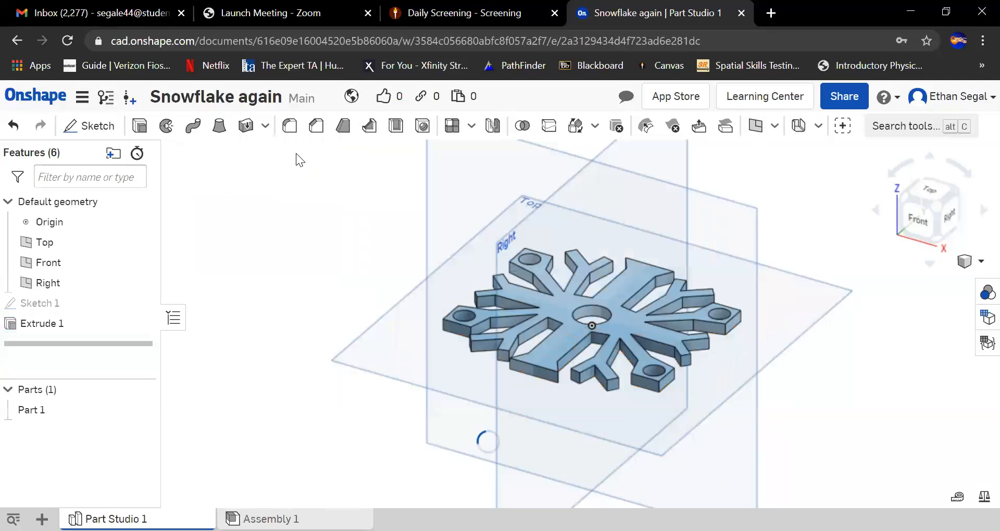
mouse_move(676, 345)
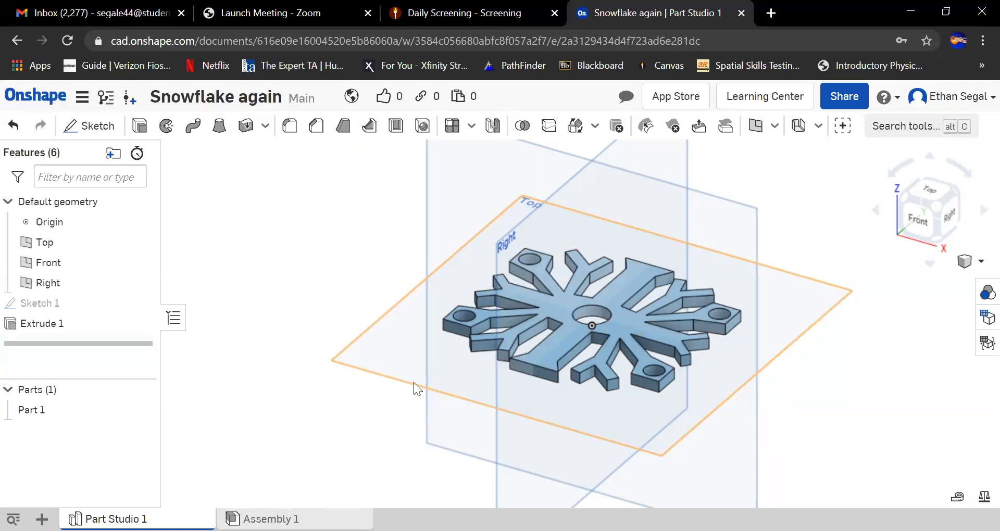
mouse_move(603, 353)
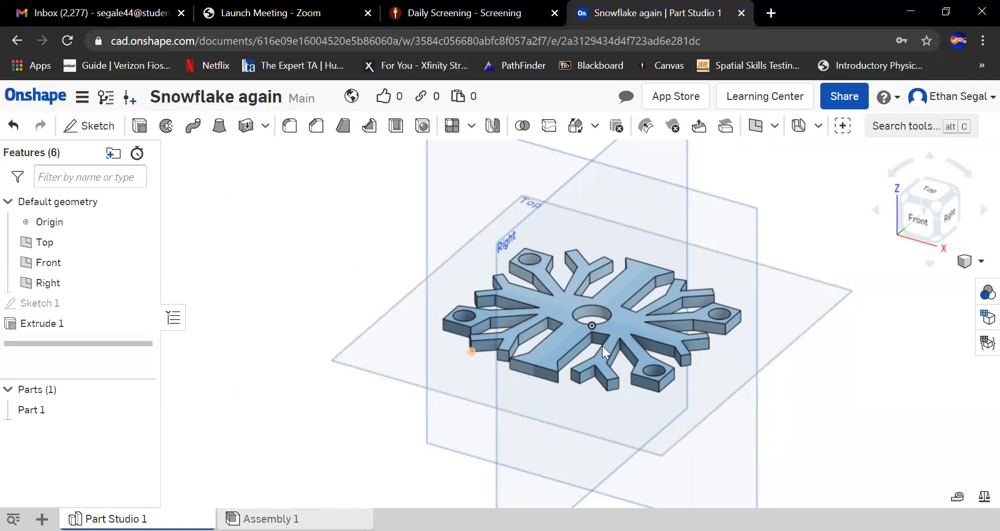
mouse_move(222, 486)
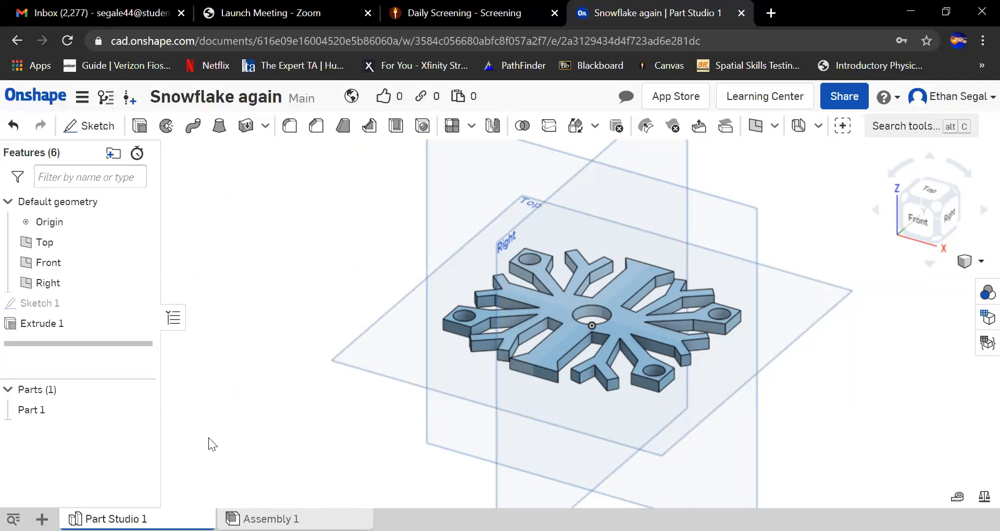
mouse_move(206, 434)
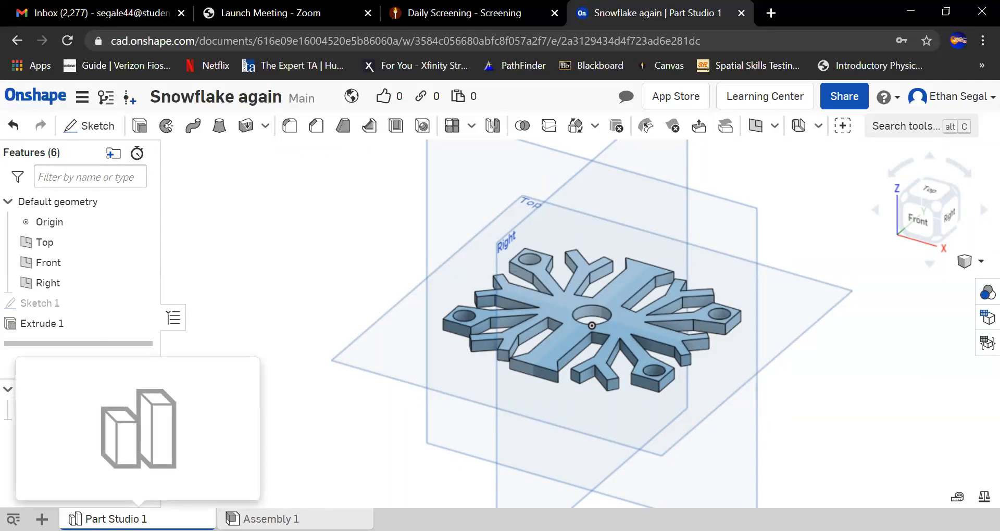
- Export Part Studio 1 as an STL in millimetres and download it
right_click(41, 323)
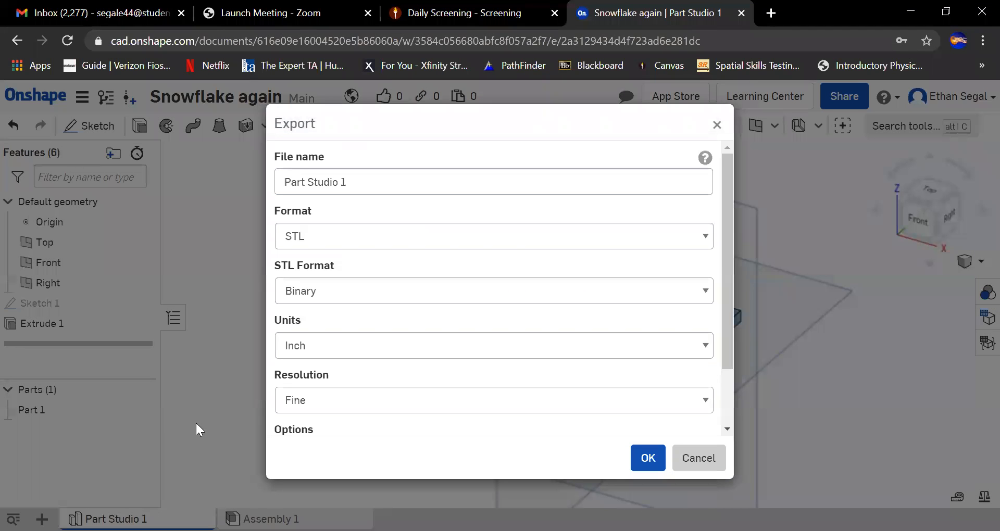
click(492, 236)
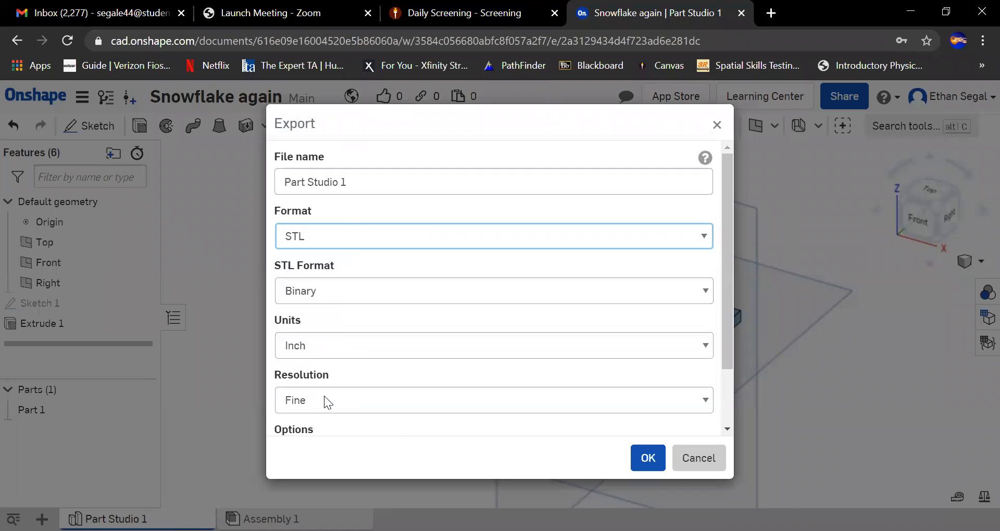
click(494, 345)
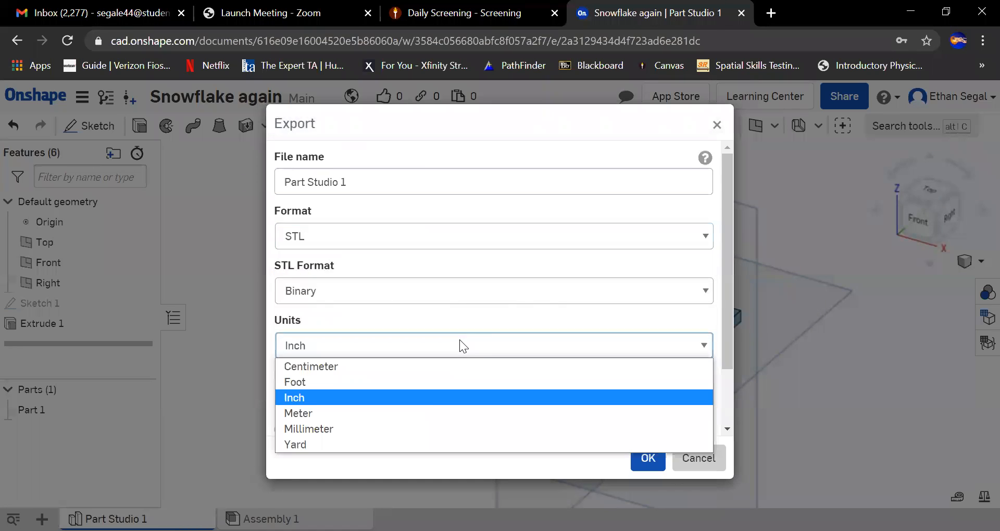
click(309, 429)
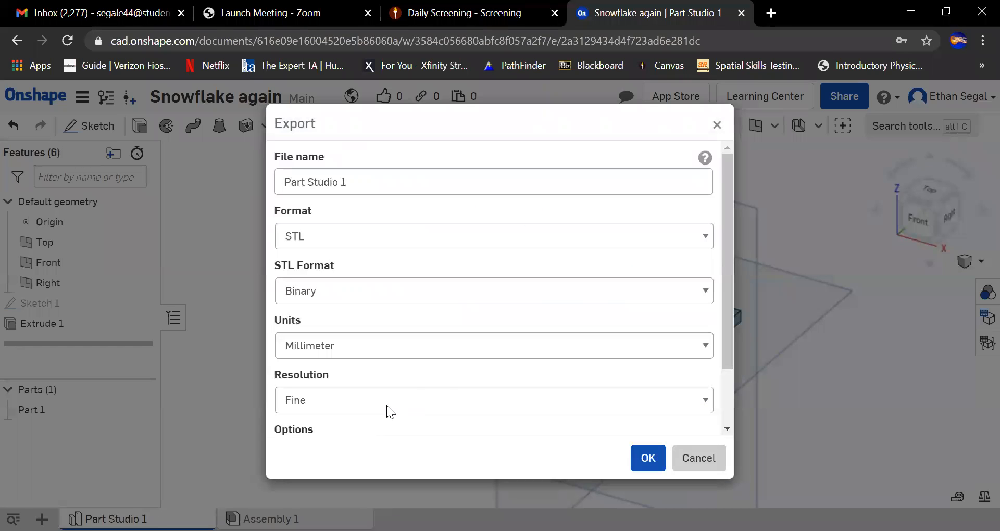
scroll(down, 3)
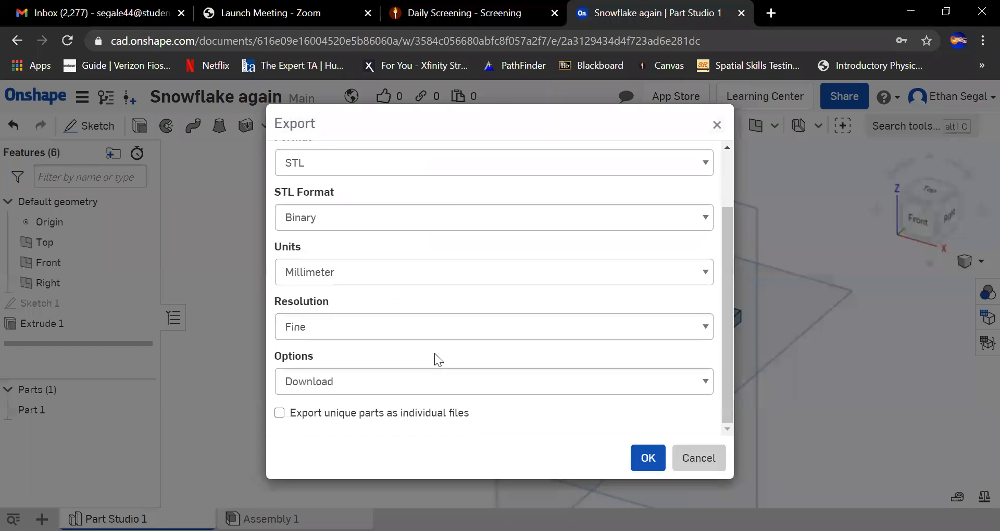
mouse_move(487, 401)
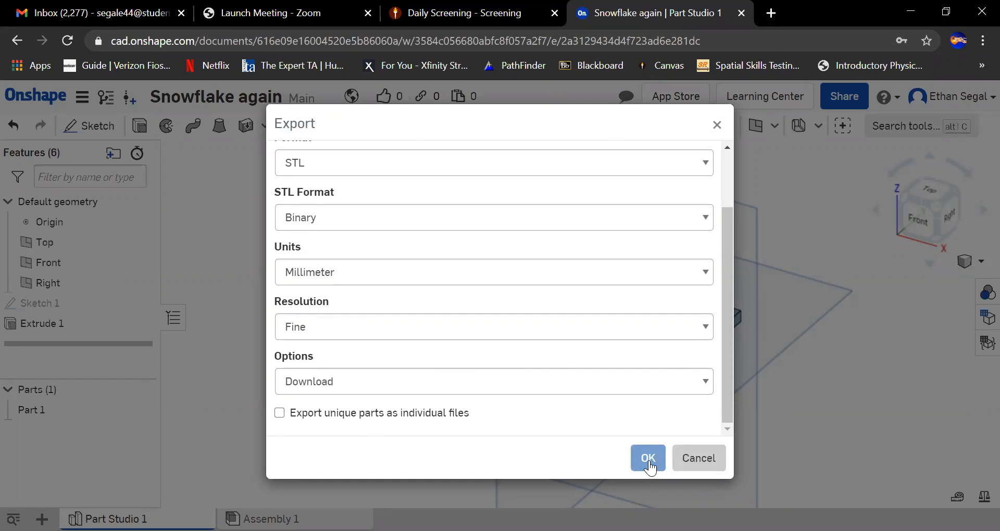
click(649, 458)
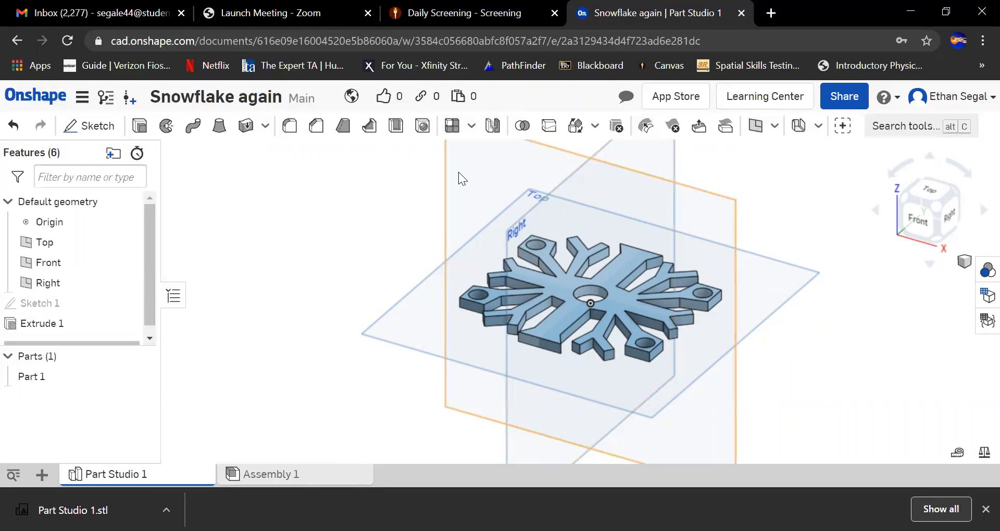
mouse_move(418, 253)
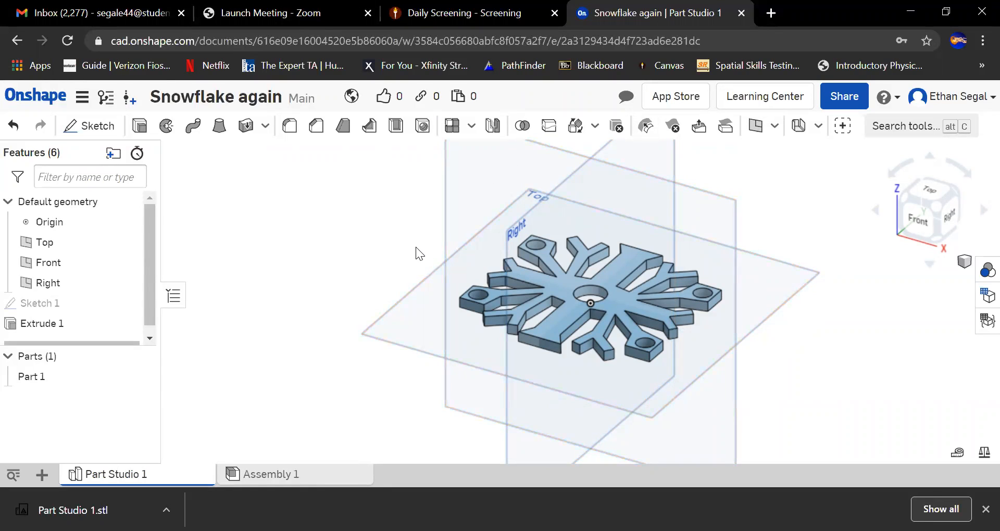